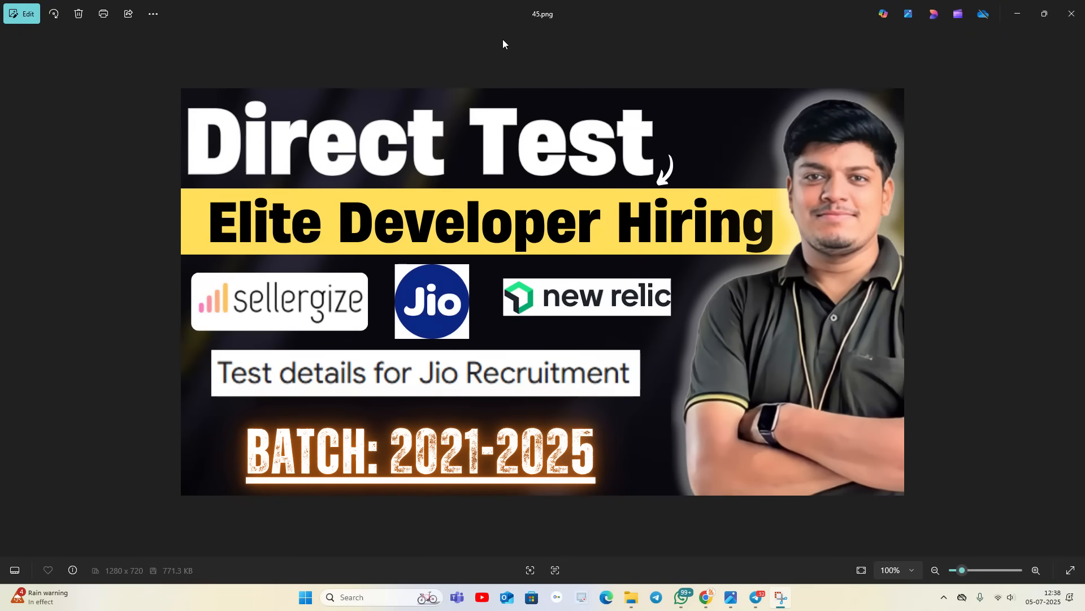
mouse_move(496, 46)
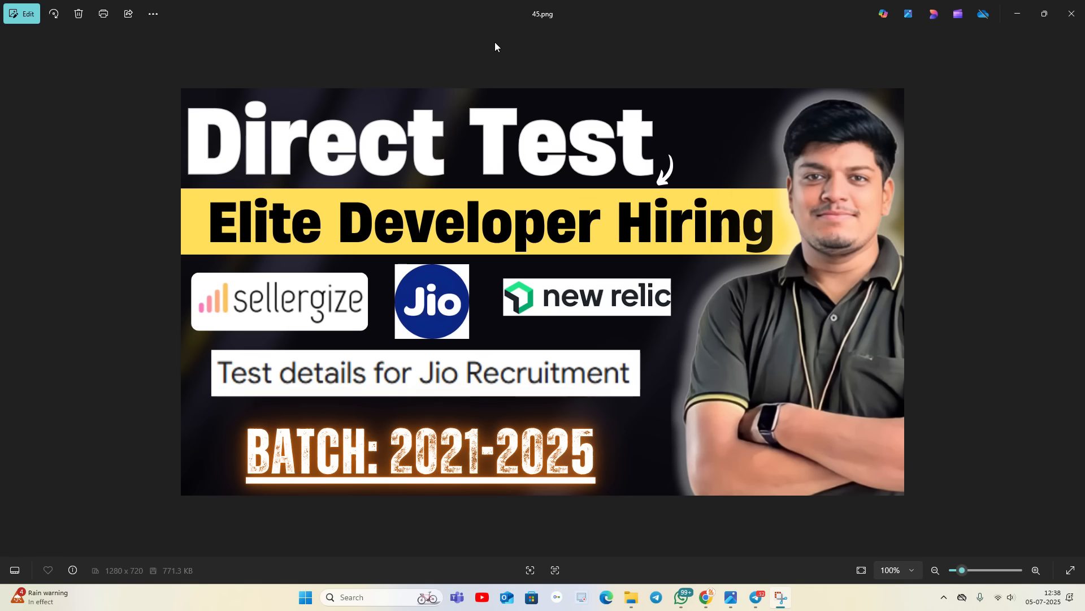
mouse_move(320, 215)
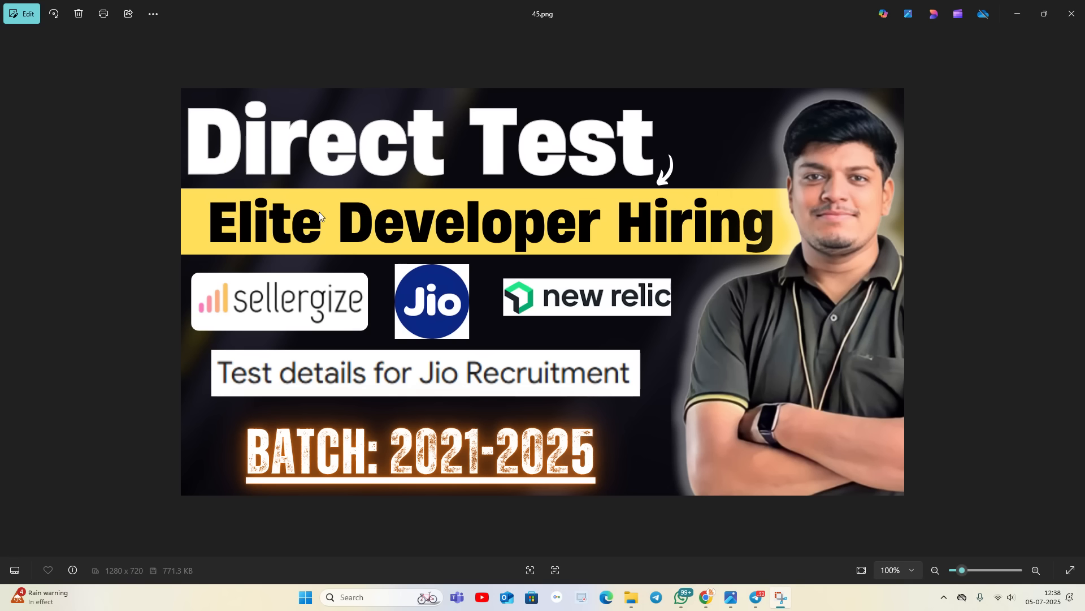
mouse_move(245, 315)
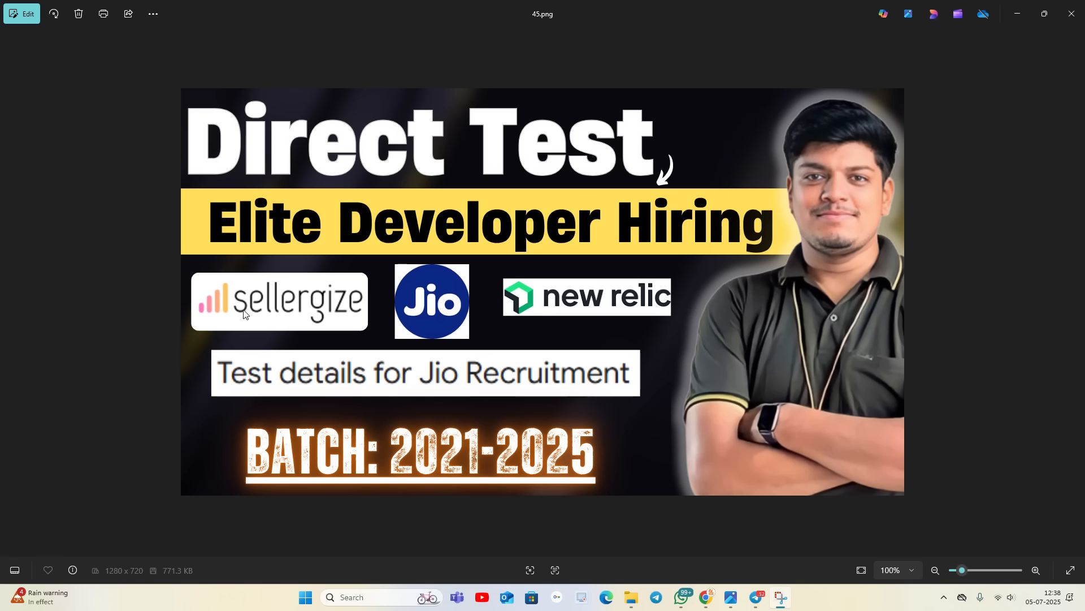
mouse_move(552, 290)
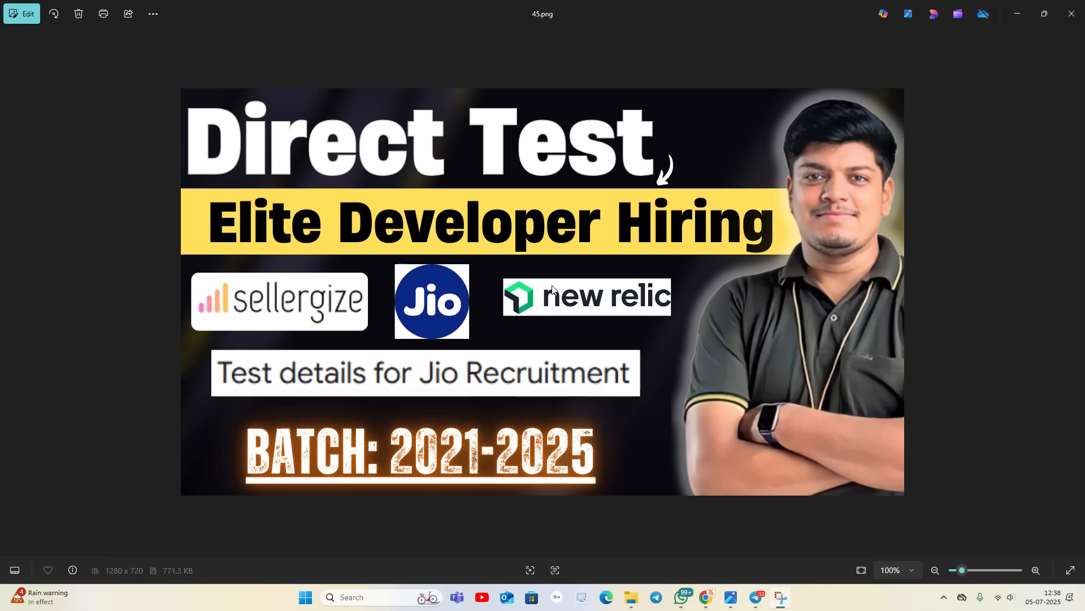
mouse_move(498, 369)
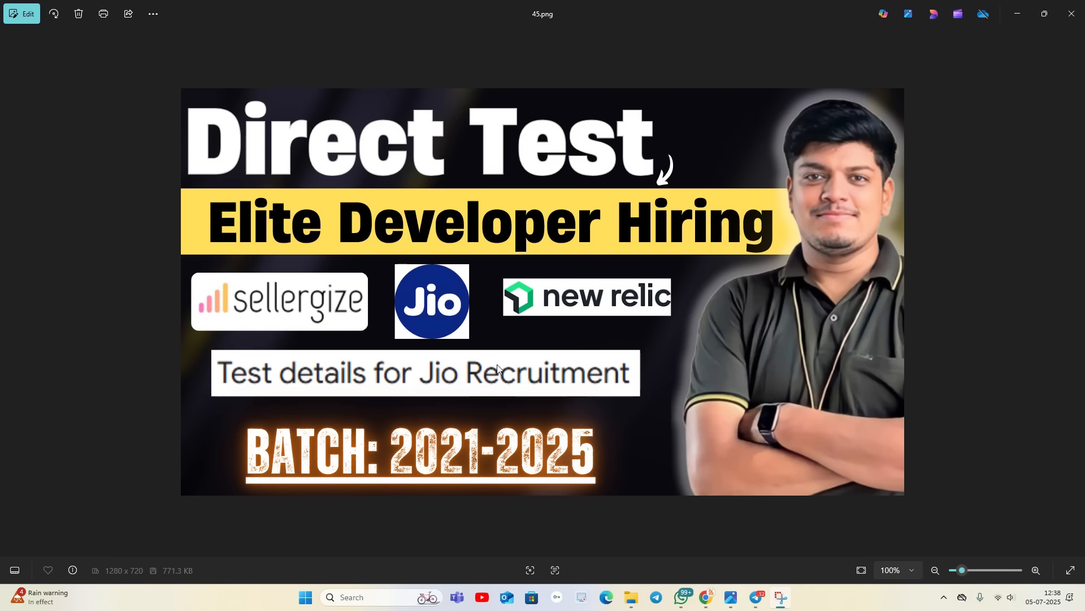
mouse_move(706, 597)
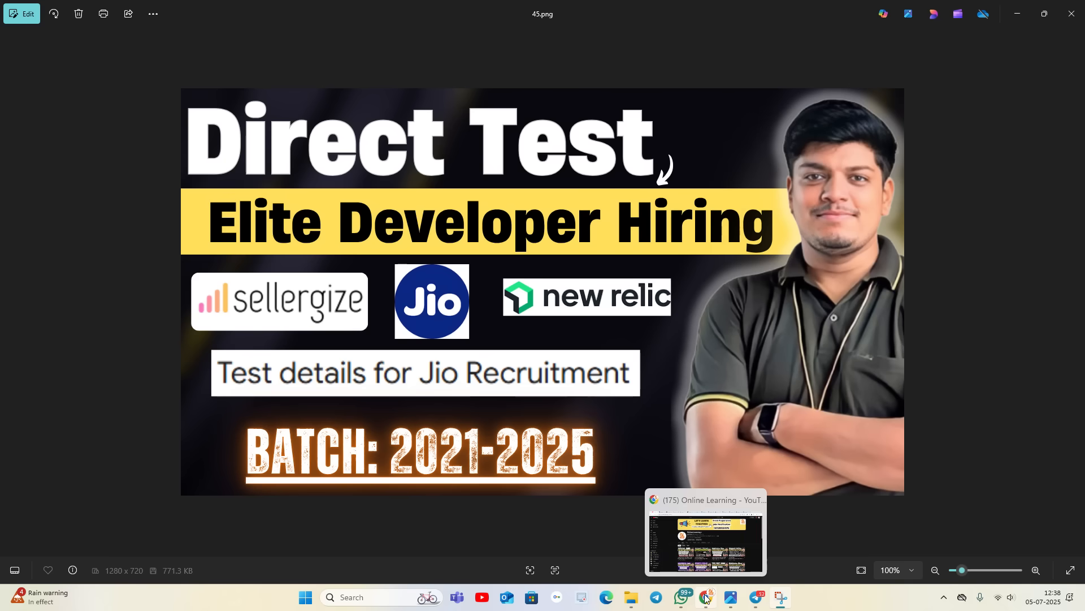
Step: Switch to the Online Learning YouTube channel and browse its recent hiring-related uploads
click(704, 532)
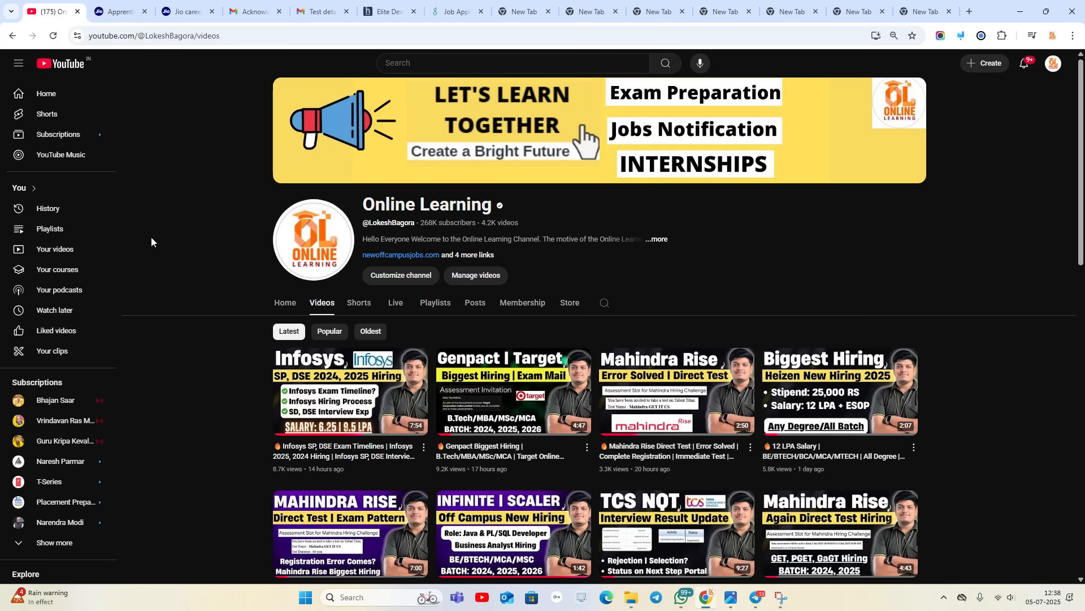
scroll(down, 3)
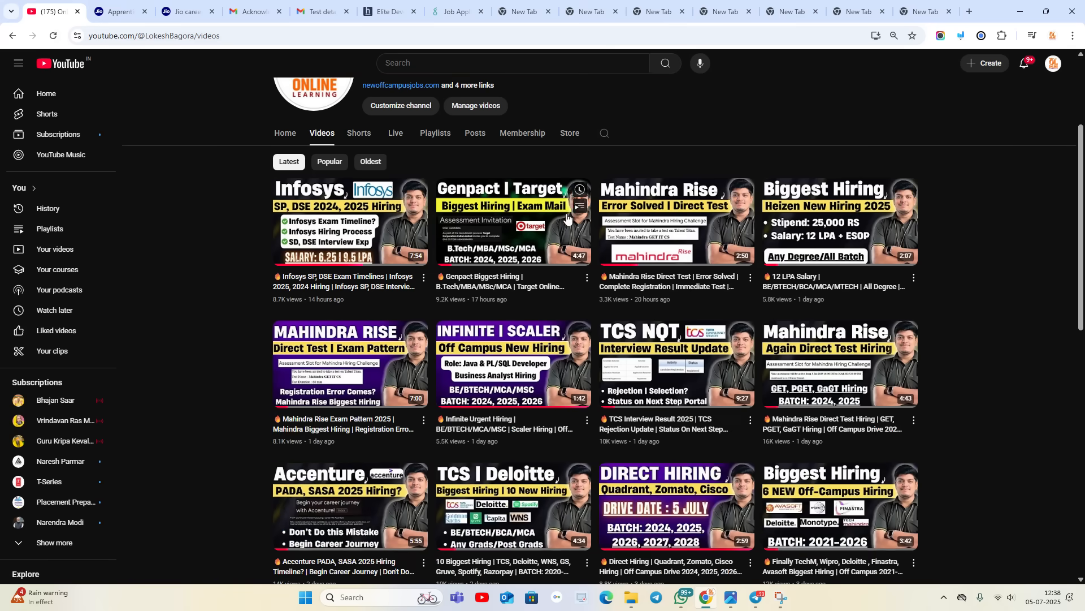
scroll(up, 3)
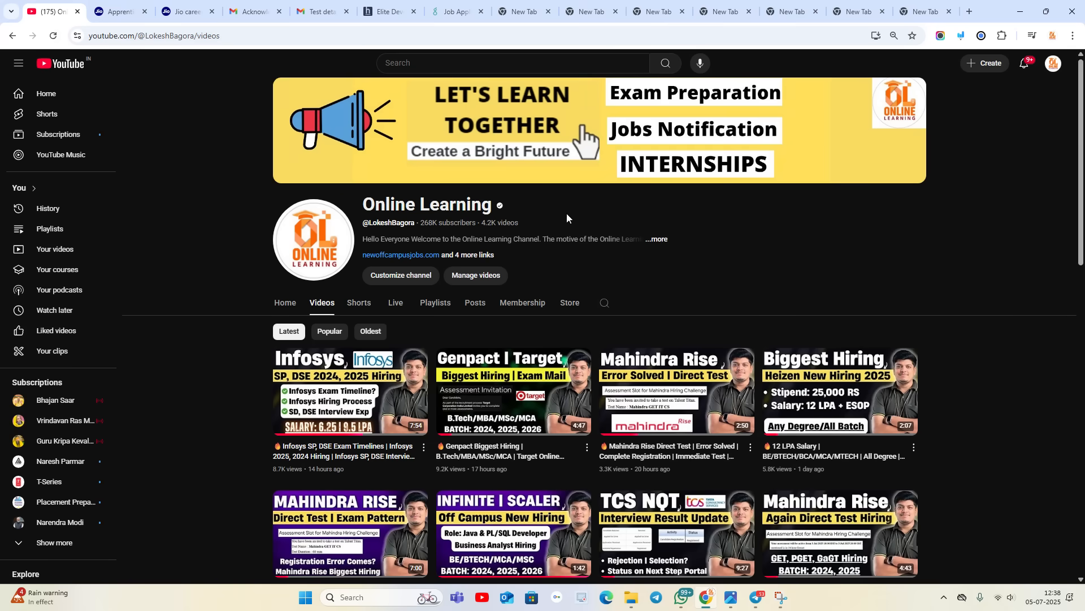
mouse_move(61, 502)
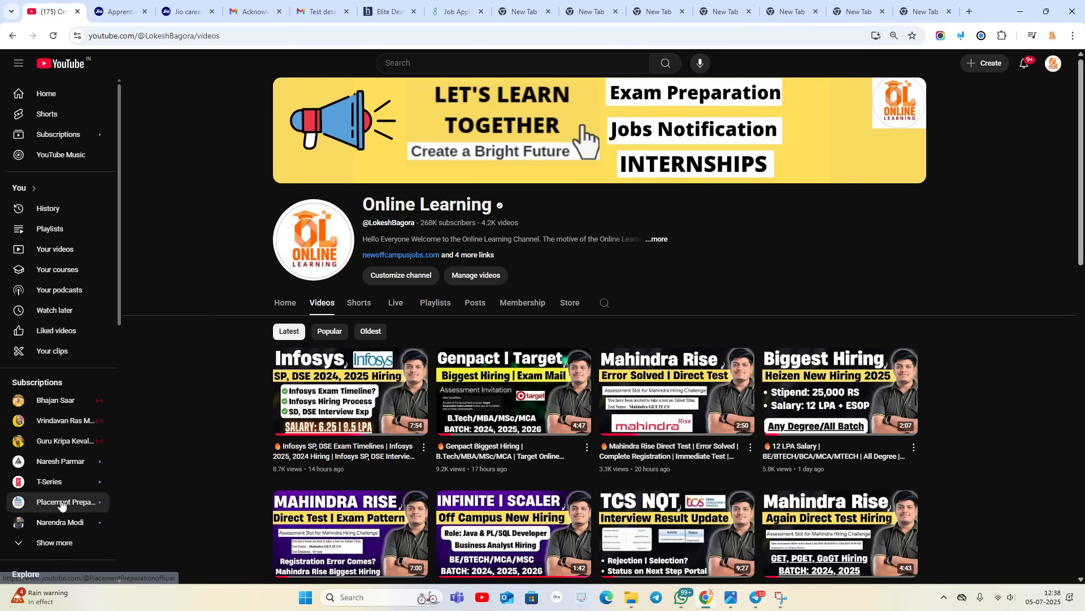
mouse_move(67, 506)
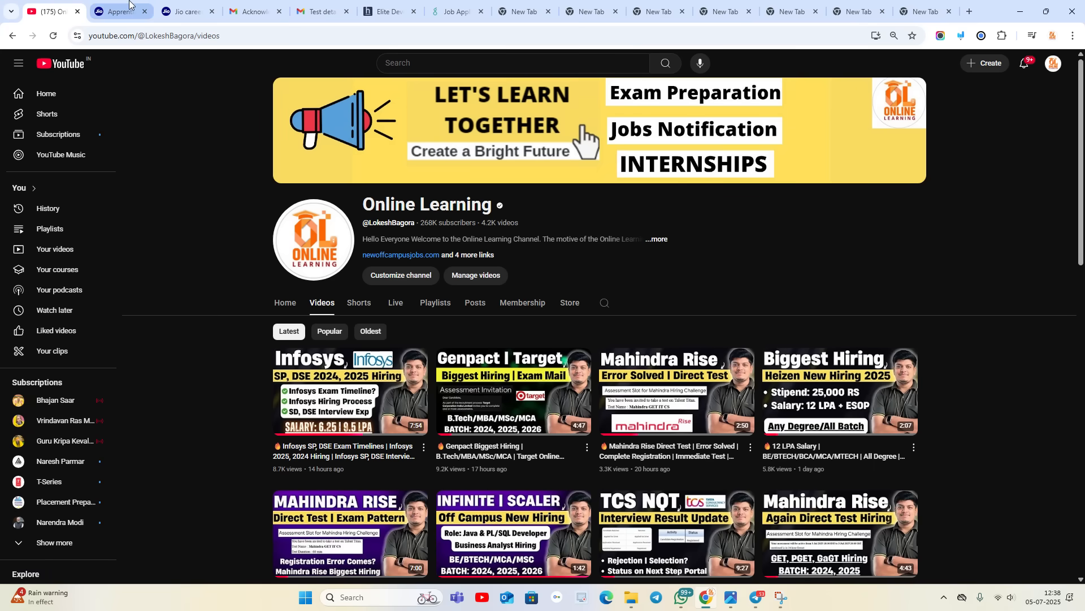
Step: Show the Apprentice Engineer (Mumbai) job details, already applied, down to responsibilities and requirements
click(117, 11)
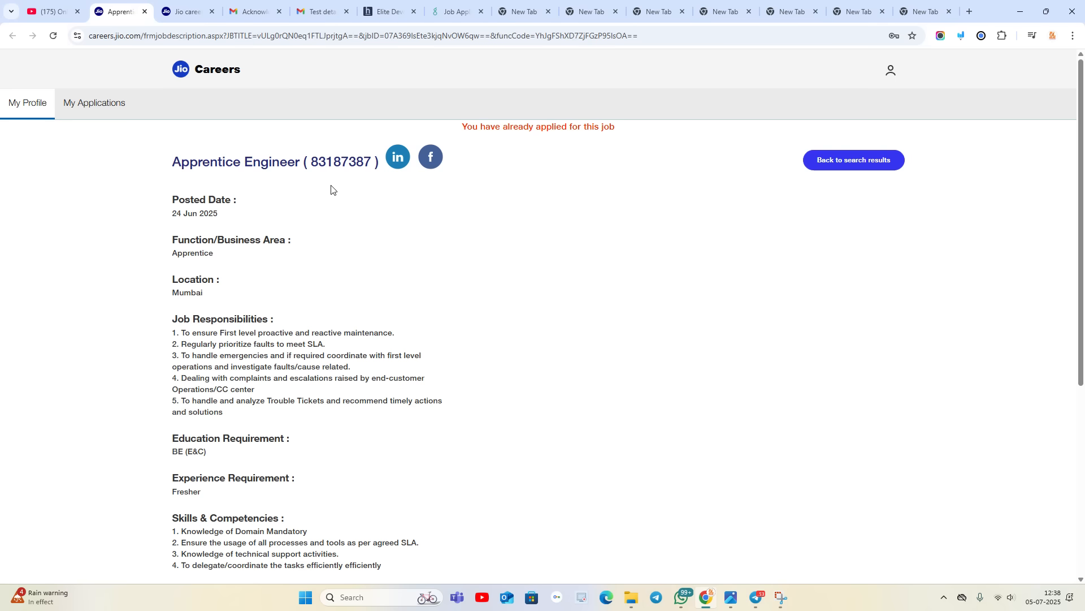
scroll(down, 3)
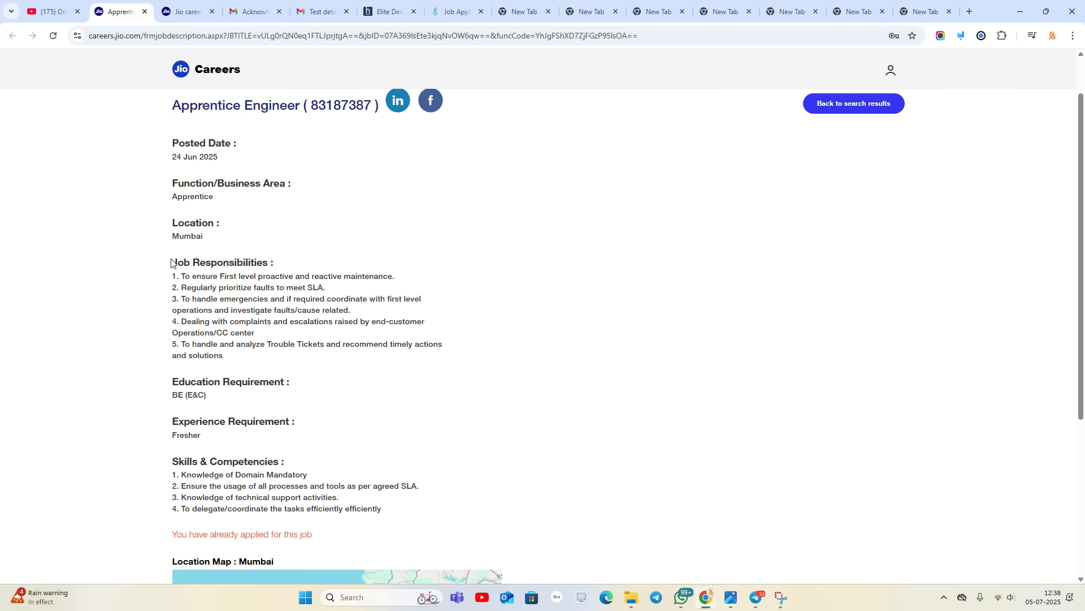
mouse_move(227, 406)
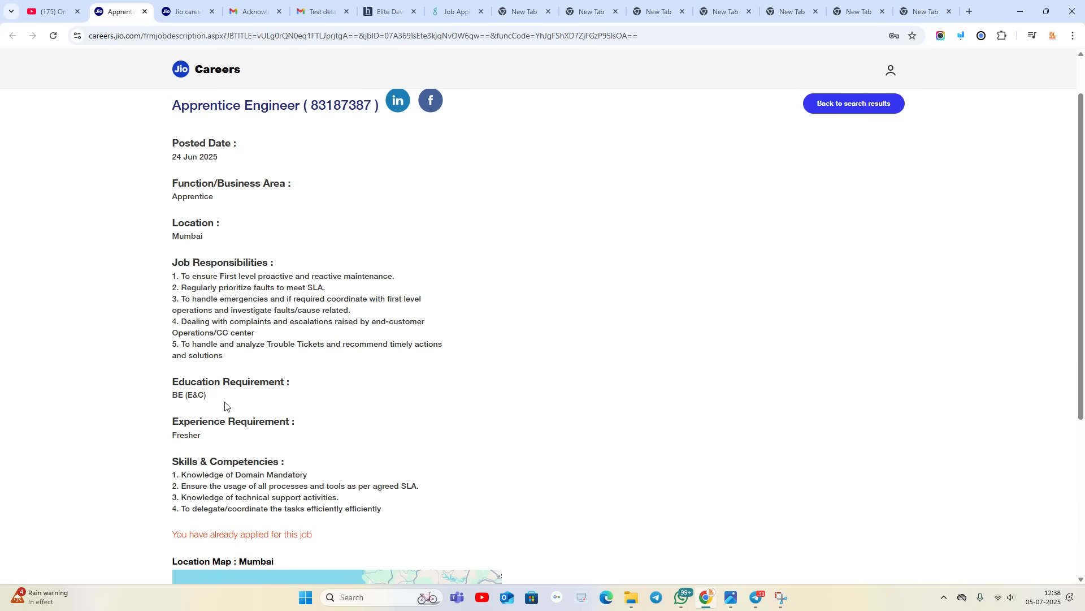
mouse_move(225, 368)
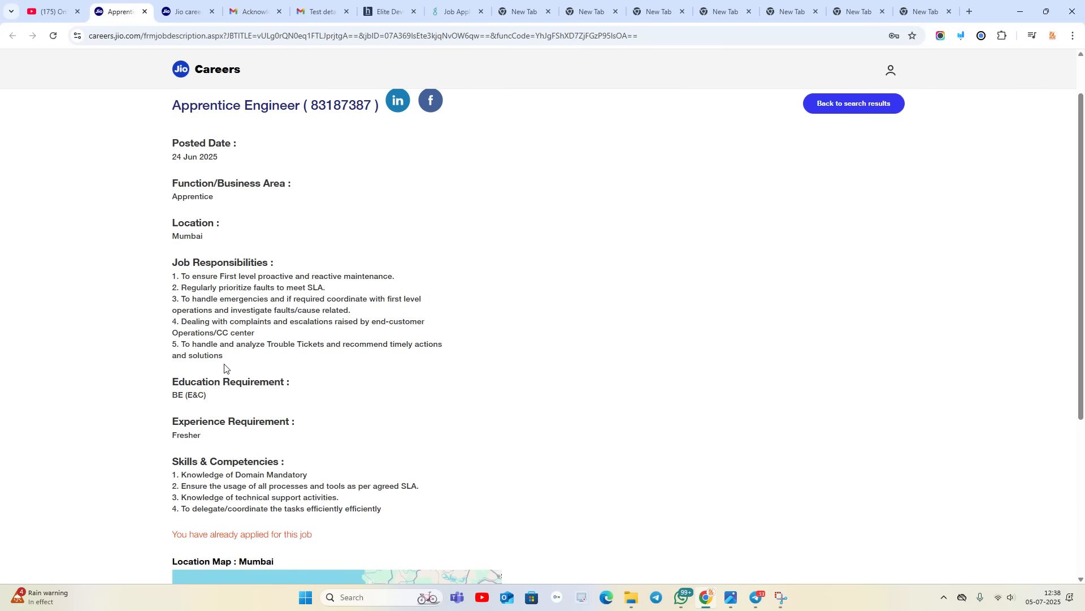
mouse_move(219, 396)
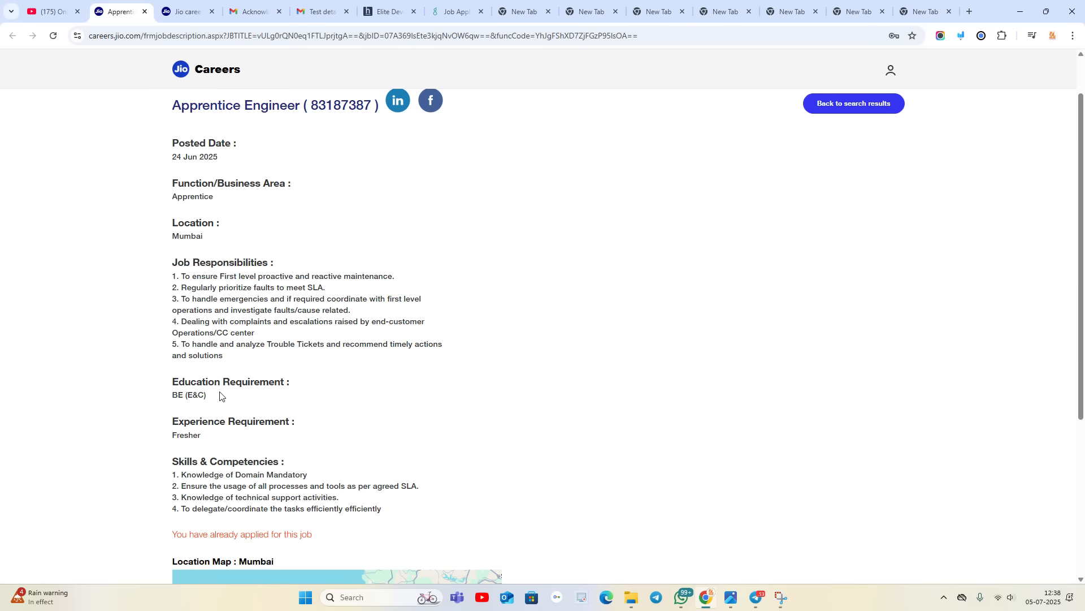
mouse_move(172, 368)
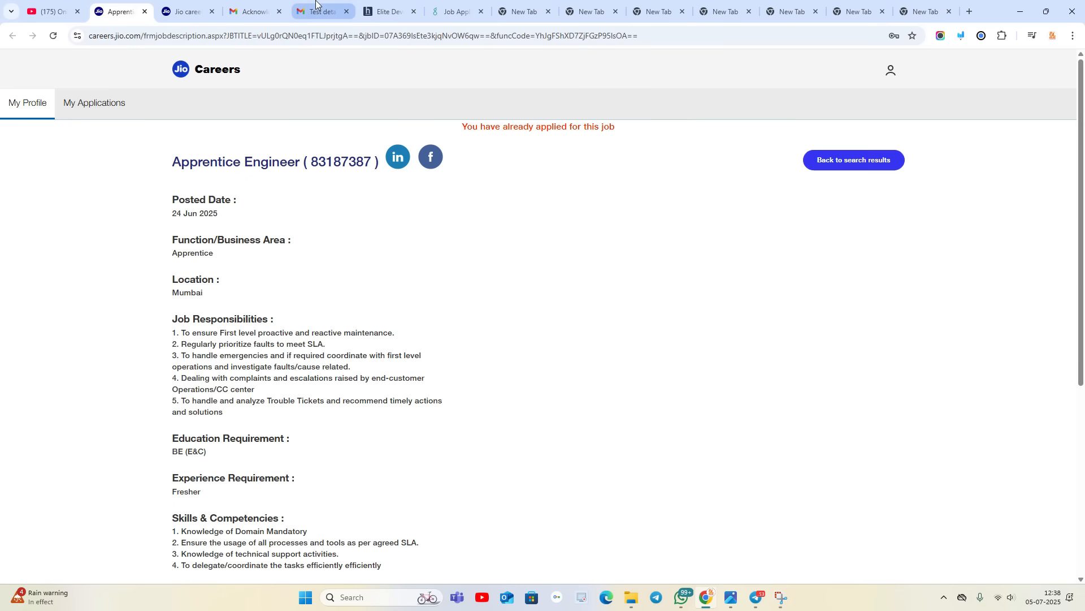
Step: Show the 'Test details for Jio Recruitment' email from the Jio HR Team in Gmail
click(254, 11)
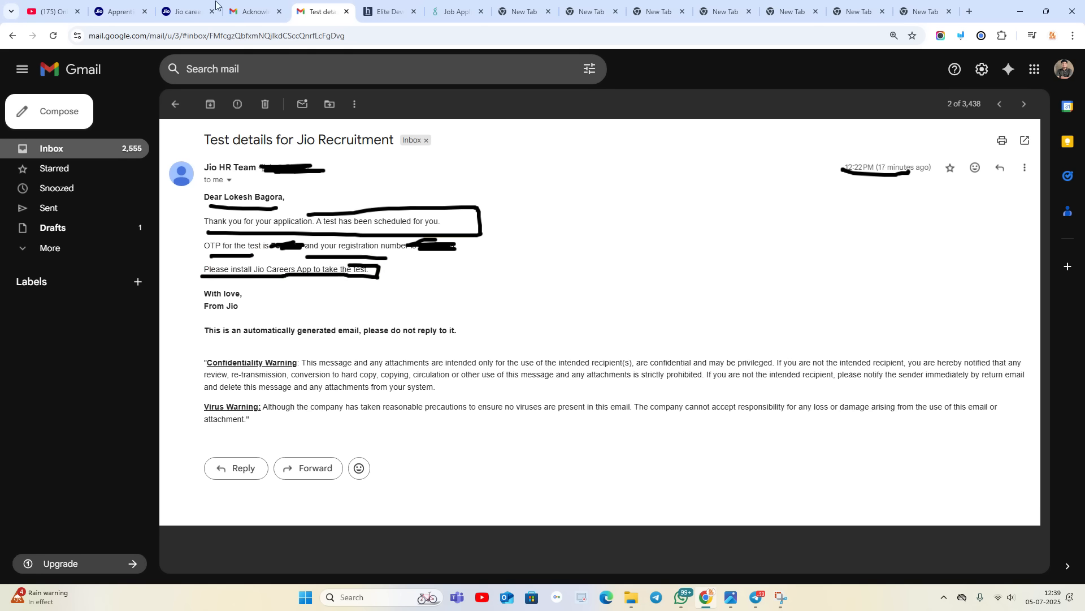
Step: Return to the Apprentice Engineer listing and reach the Jio Careers job categories page
click(119, 11)
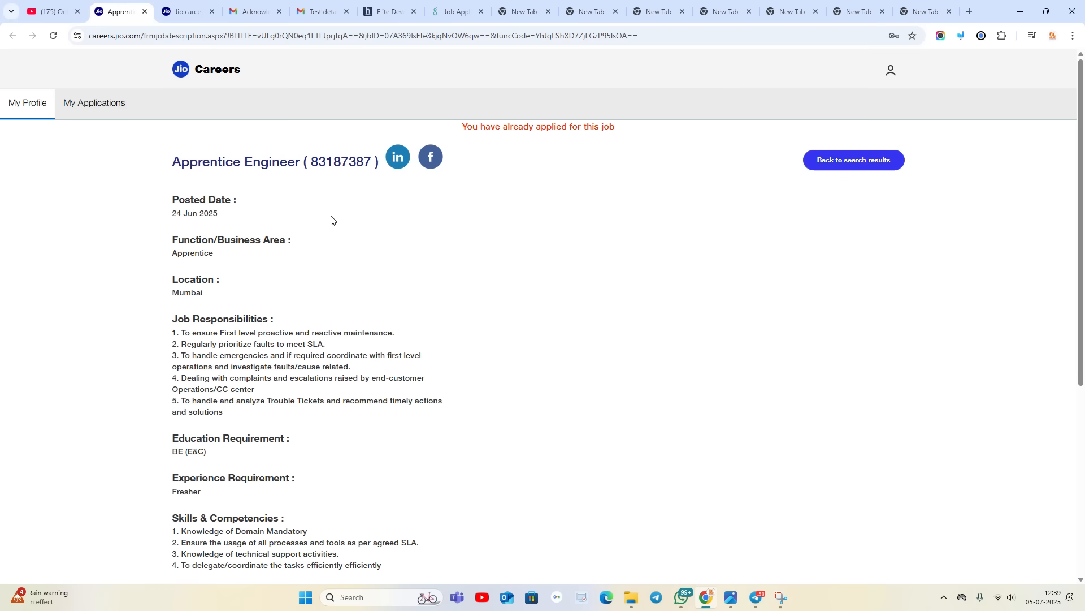
scroll(down, 3)
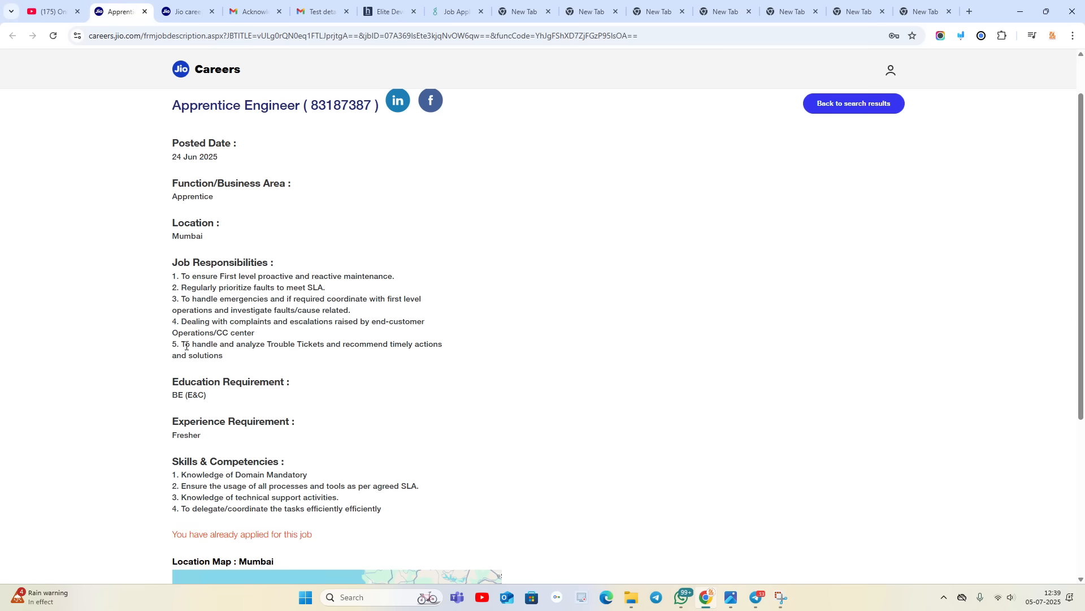
mouse_move(210, 409)
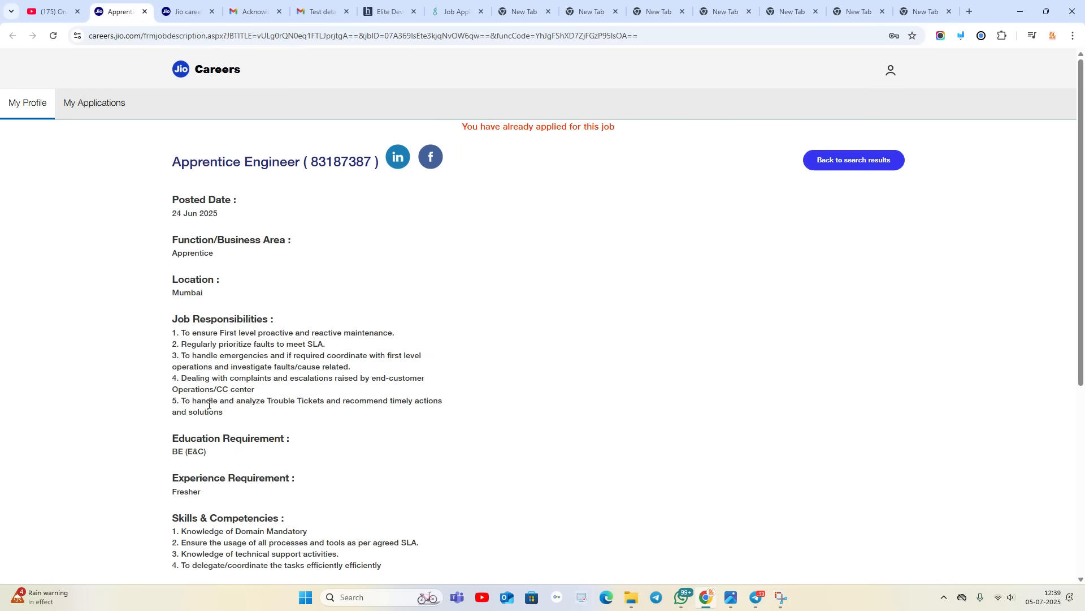
mouse_move(217, 429)
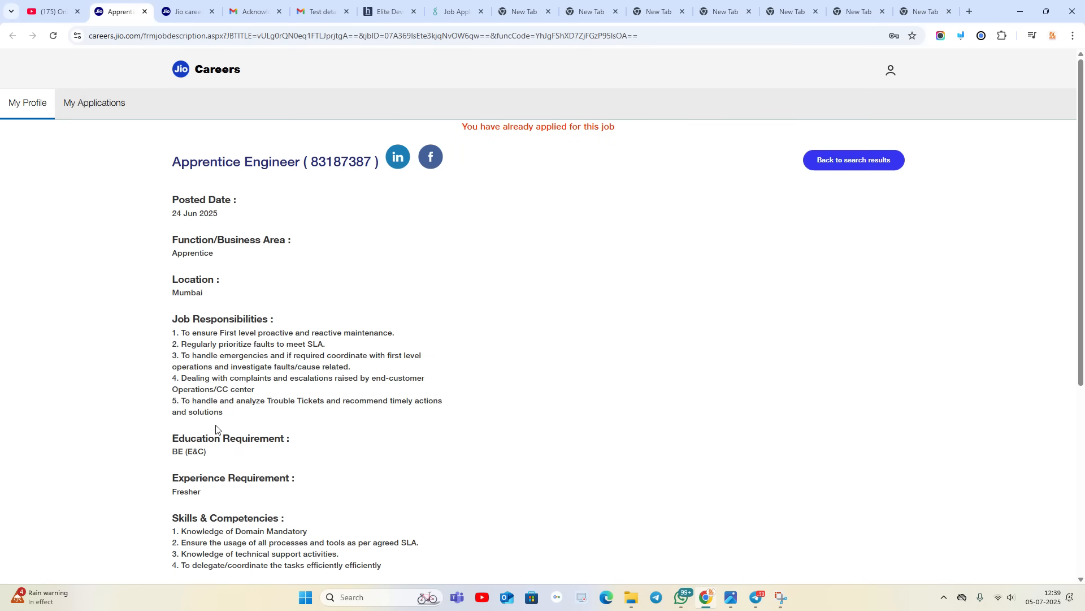
scroll(down, 3)
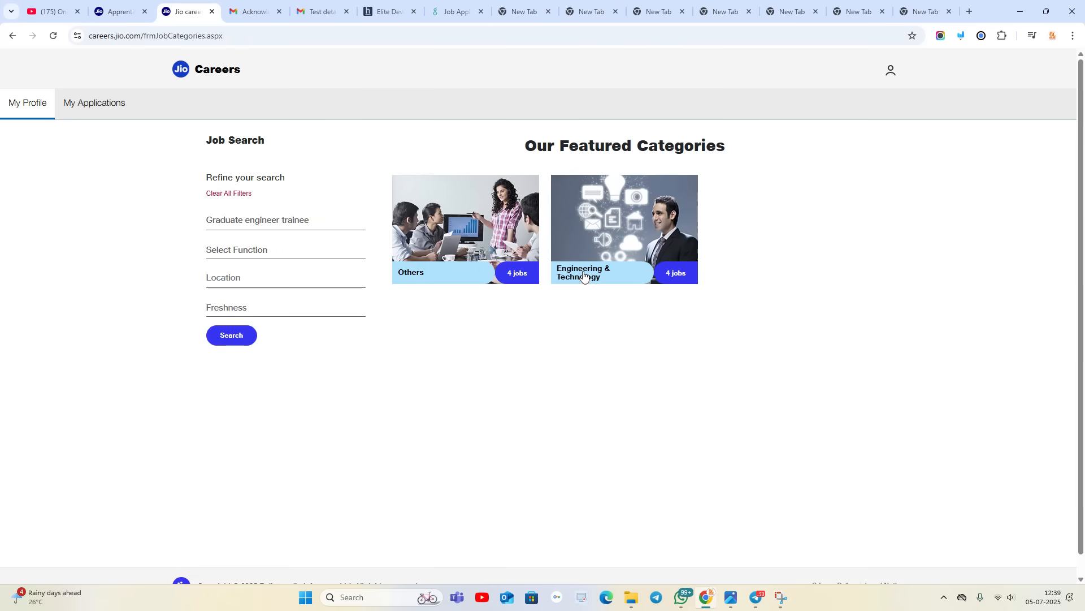
mouse_move(210, 54)
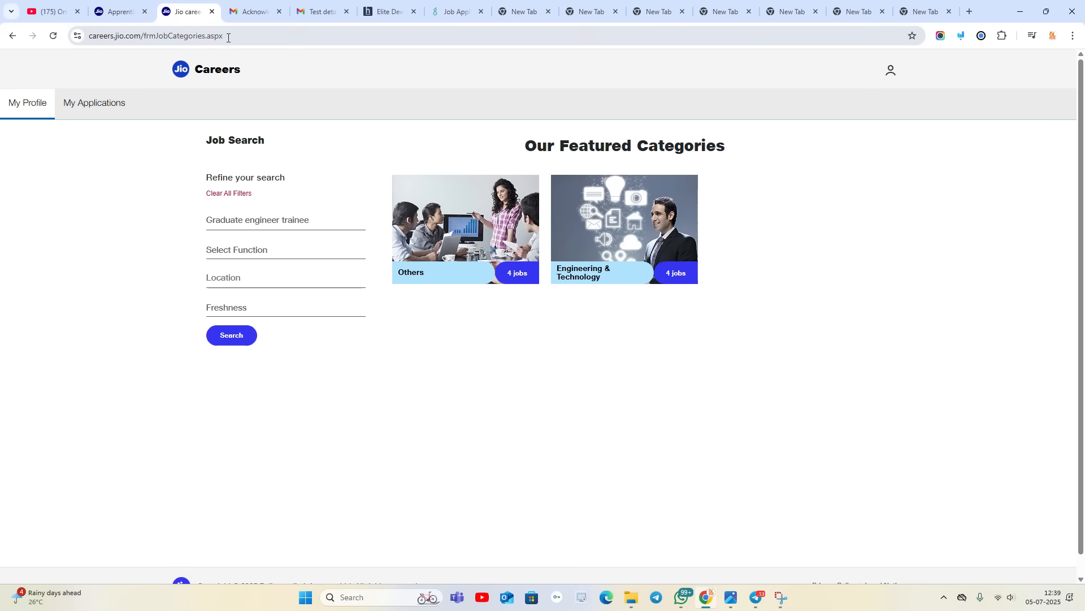
mouse_move(649, 274)
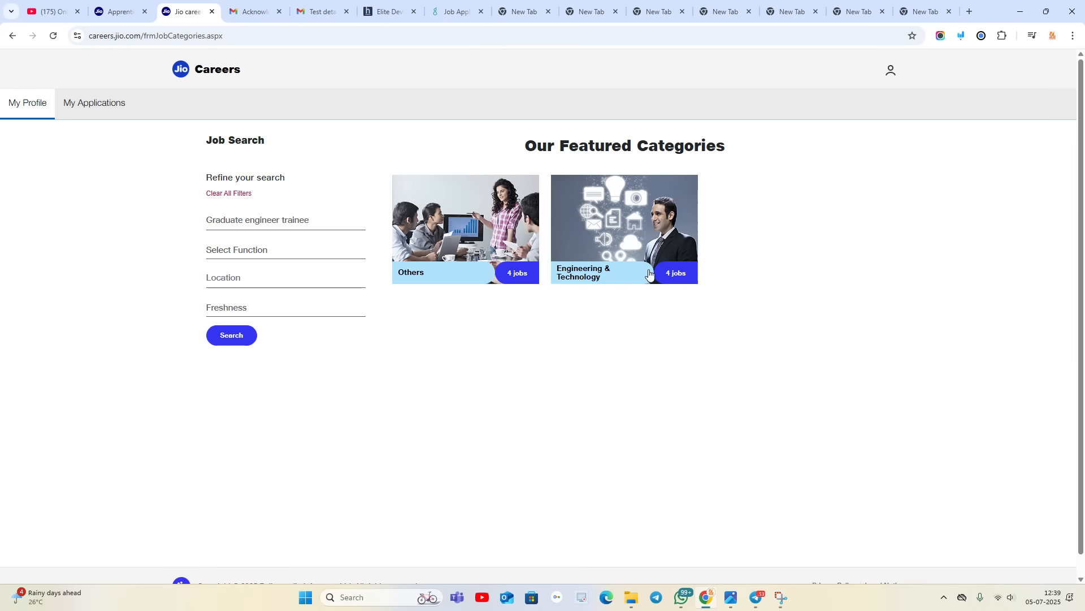
Step: Review the Engineering & Technology Graduate Engineer Trainee jobs, then switch to the Sellergize Elite Developer Hiring Challenge page
click(622, 229)
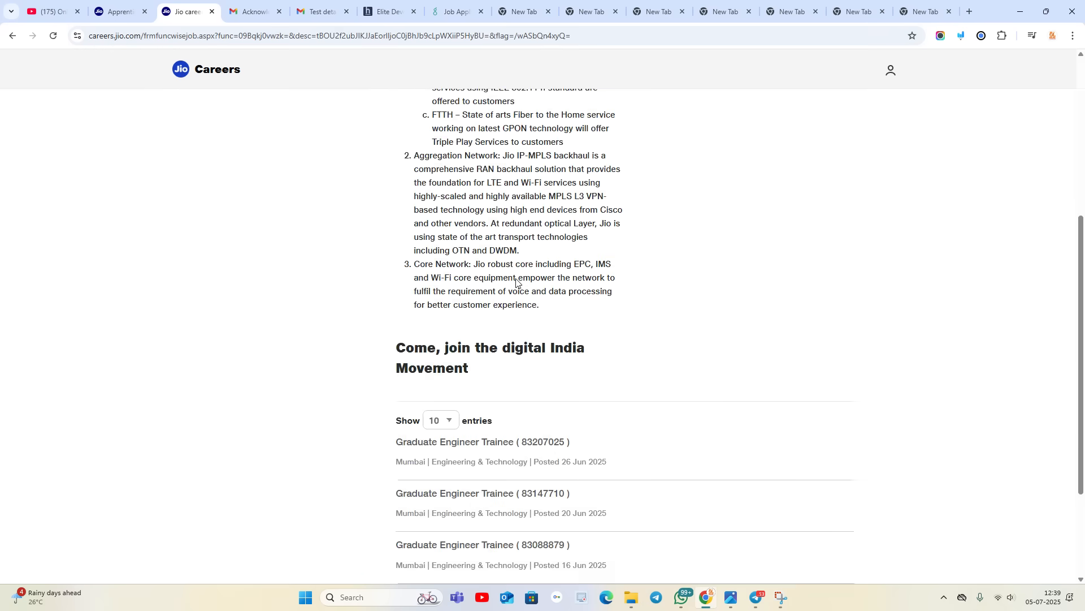
scroll(down, 3)
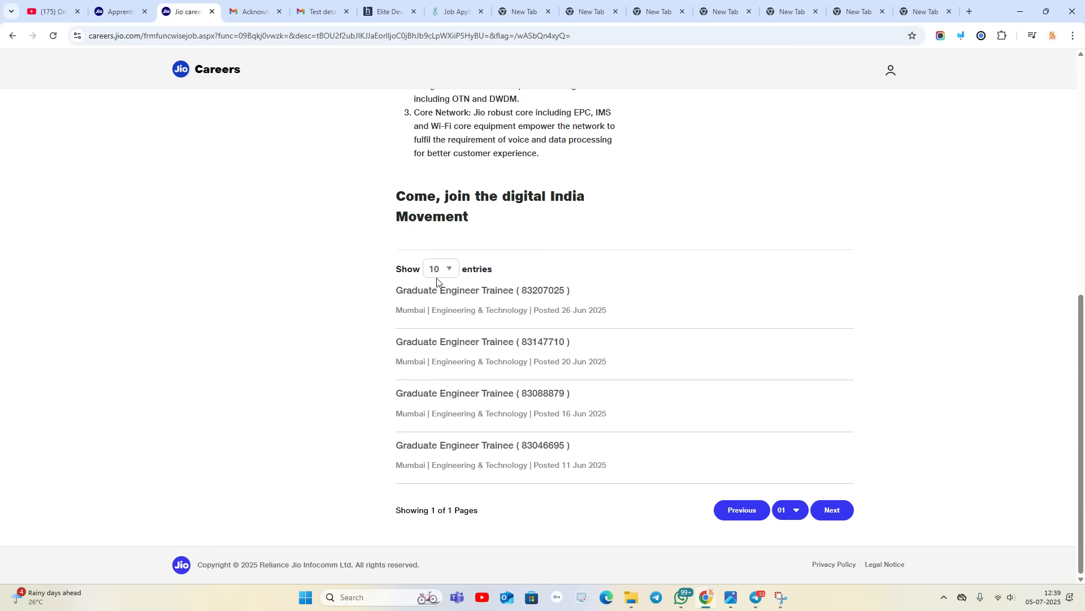
mouse_move(620, 320)
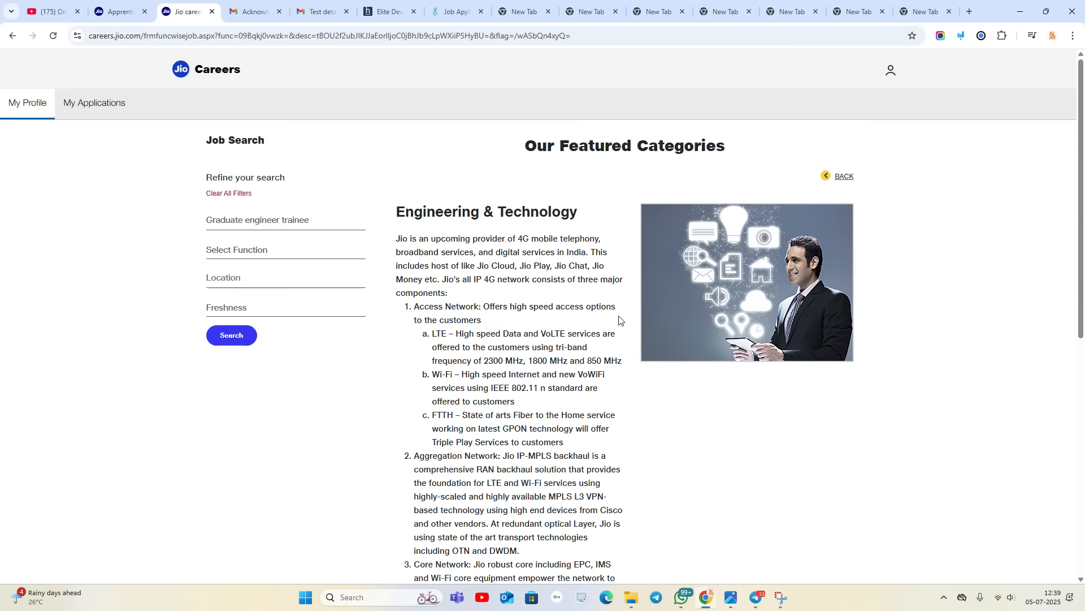
click(318, 11)
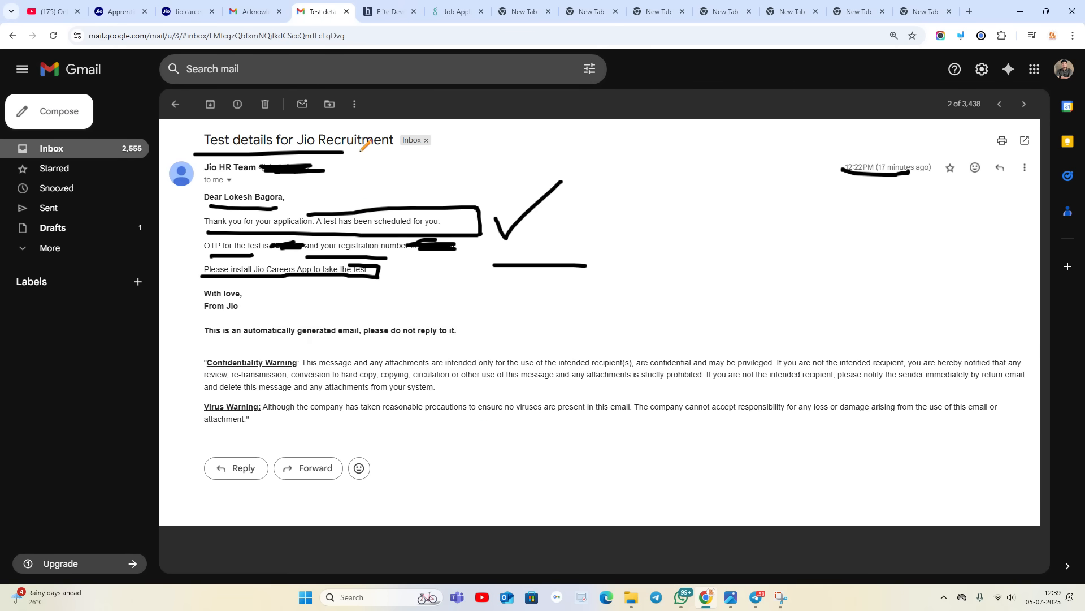
mouse_move(390, 11)
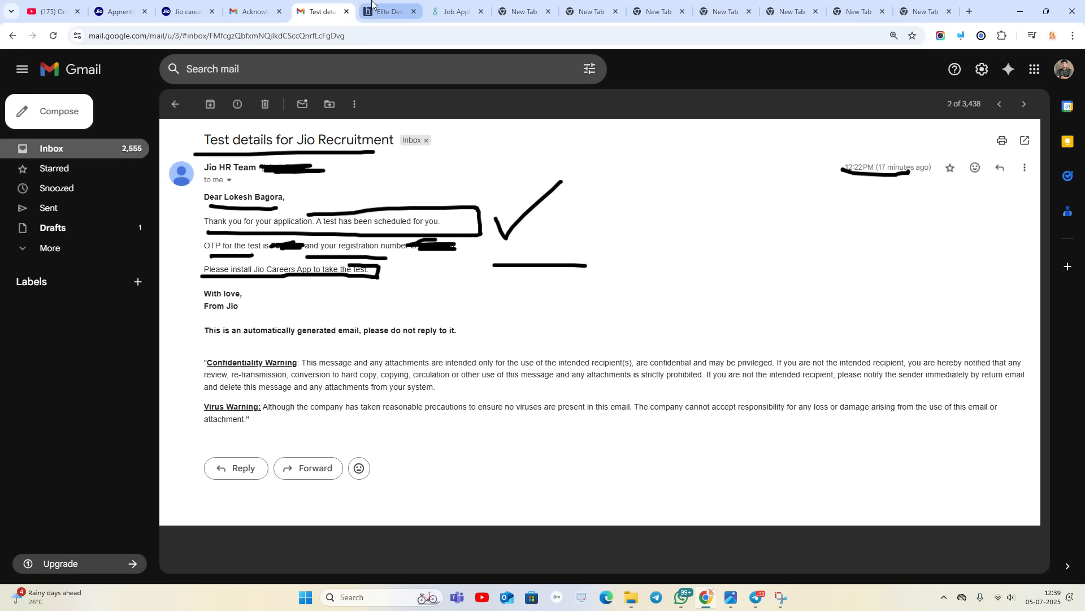
click(387, 11)
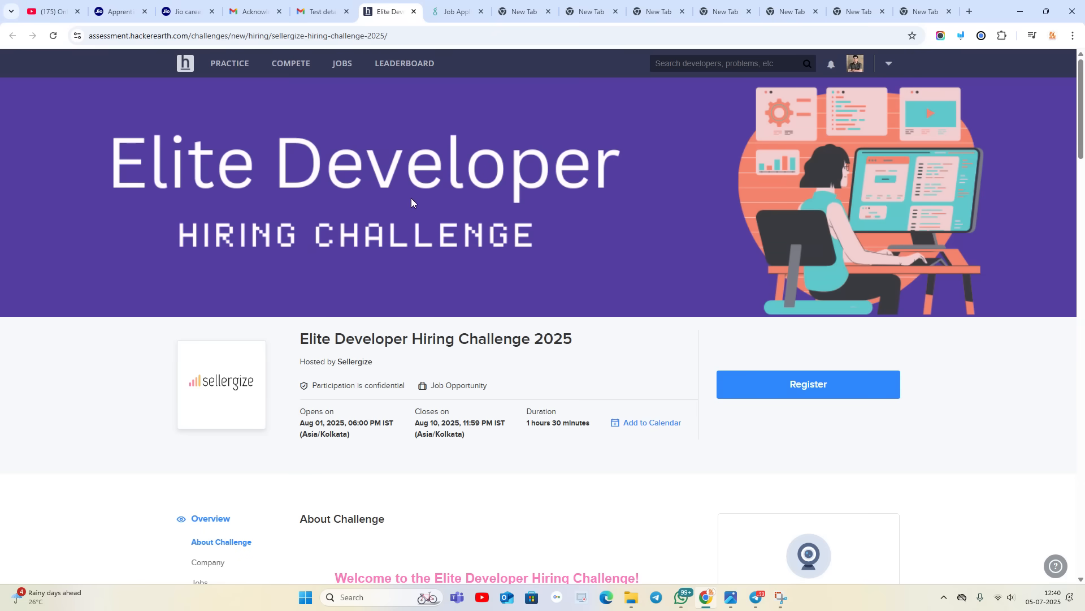
Step: Highlight the Elite Developer Hiring Challenge 2025 title and review its eligibility details
triple_click(435, 338)
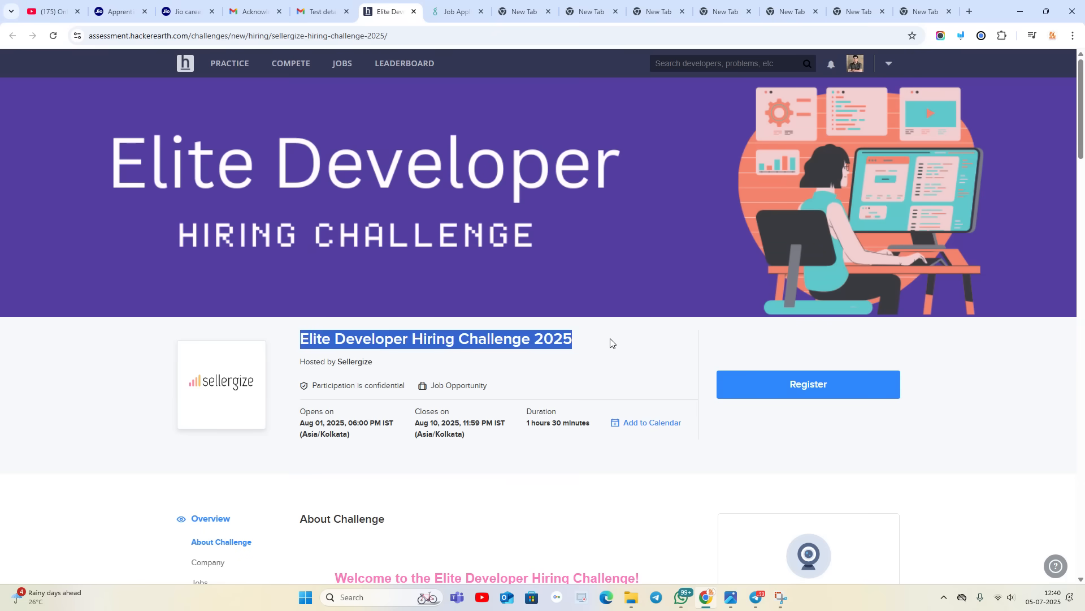
scroll(down, 3)
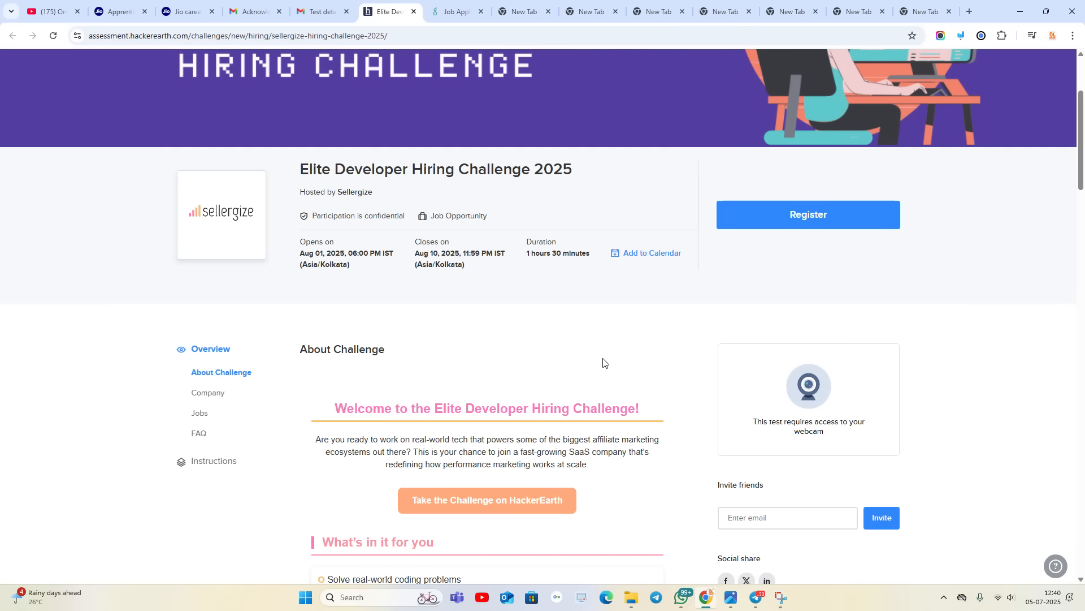
scroll(down, 3)
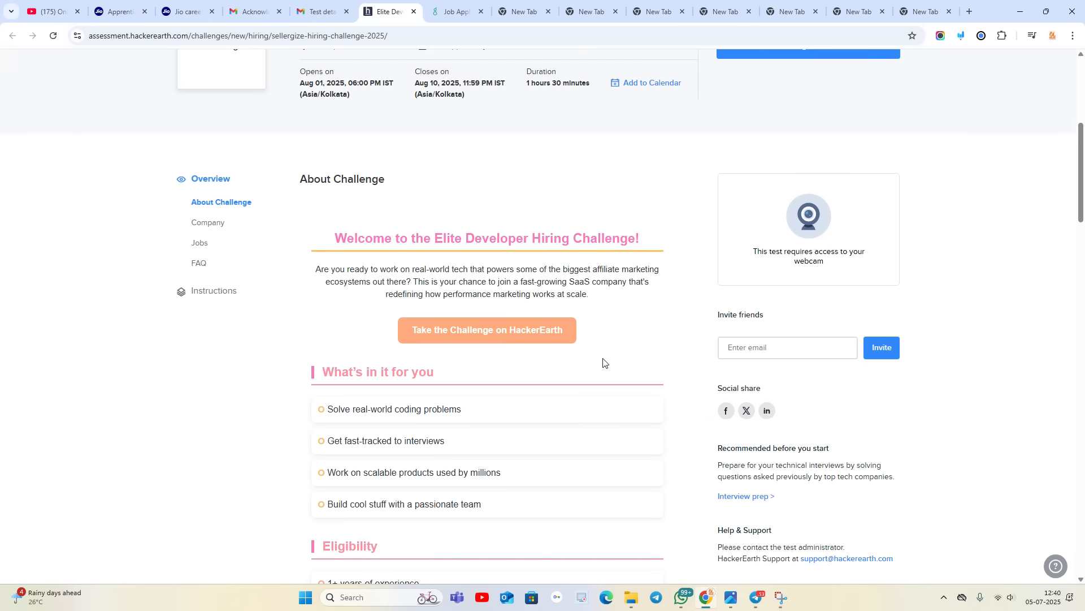
scroll(down, 3)
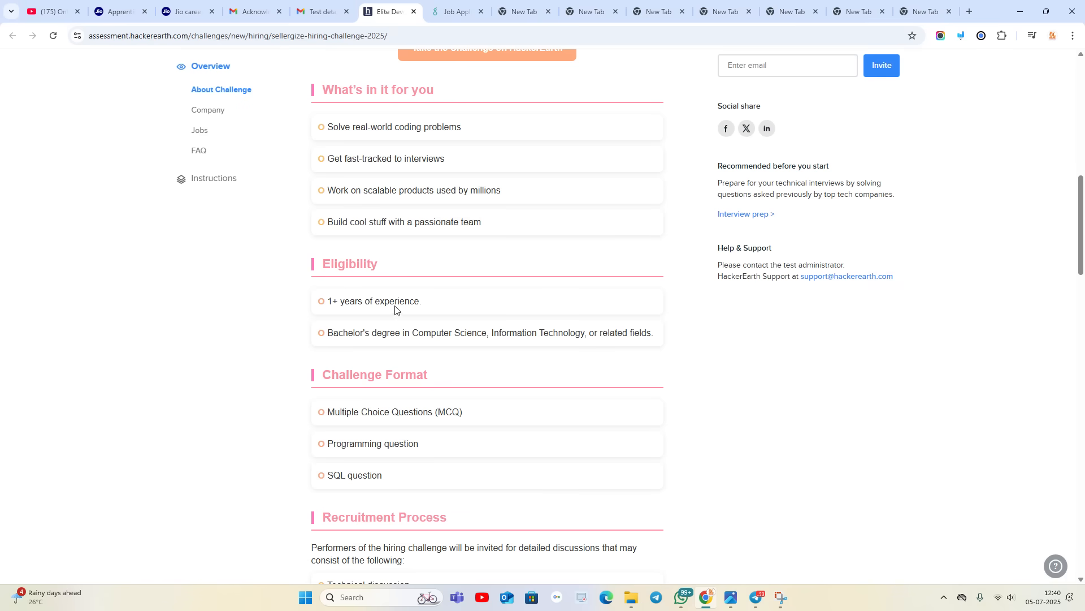
mouse_move(336, 341)
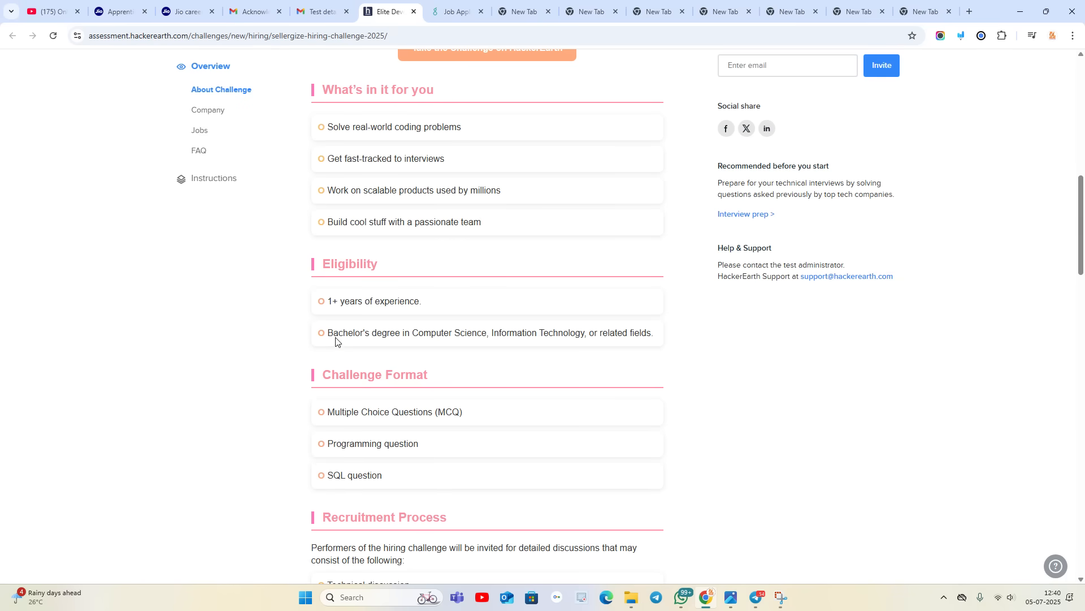
mouse_move(672, 335)
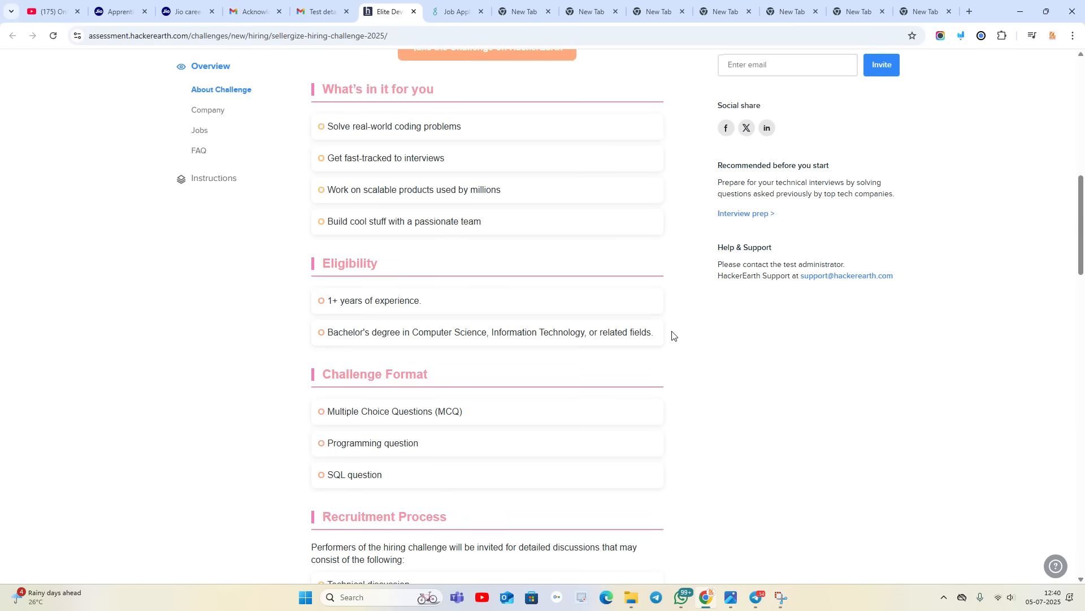
scroll(up, 3)
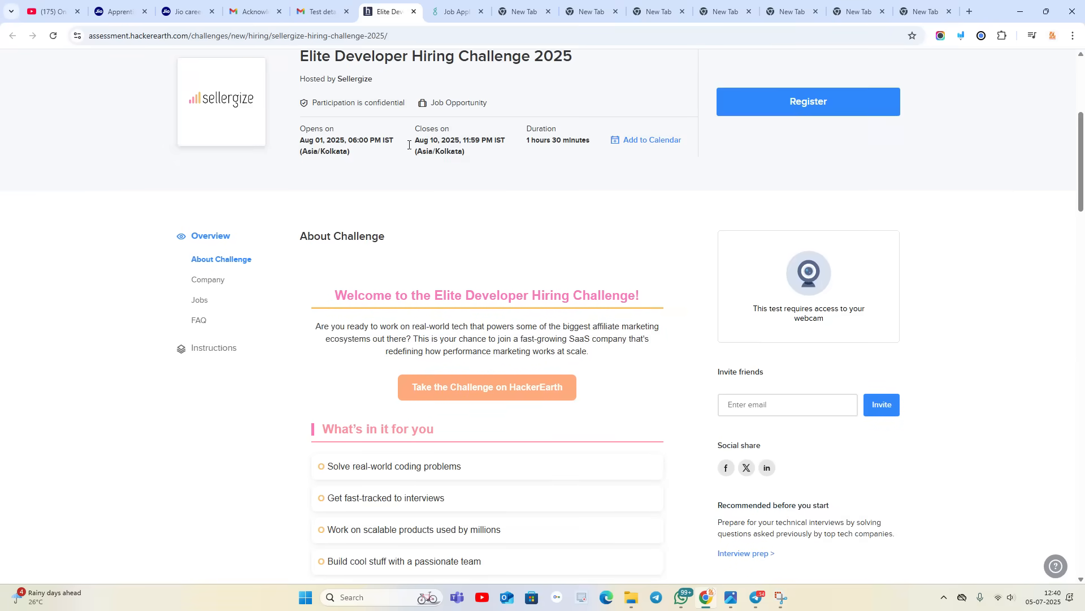
mouse_move(363, 155)
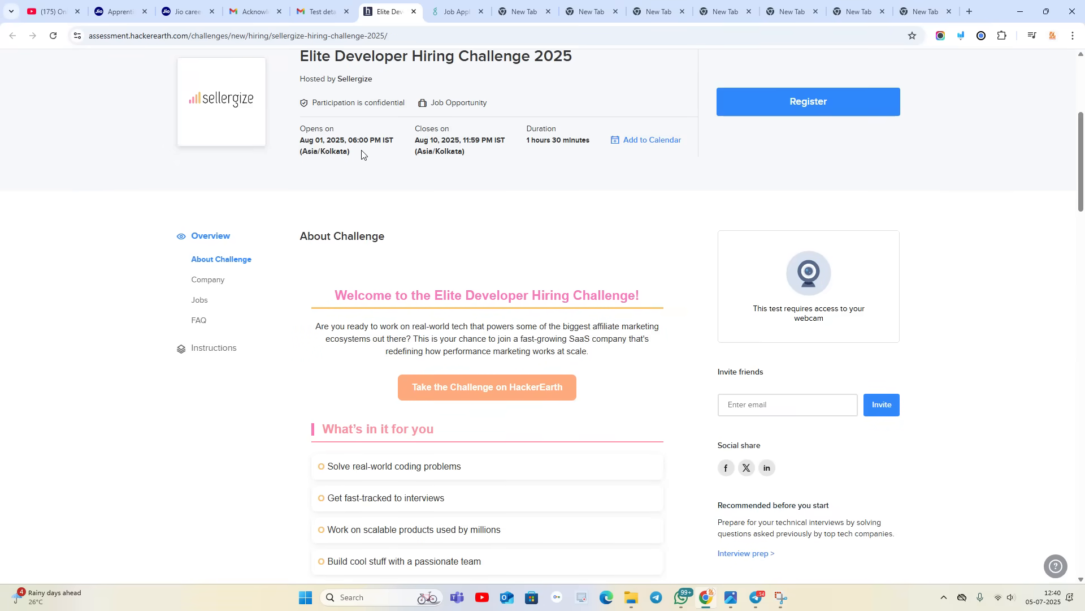
scroll(down, 3)
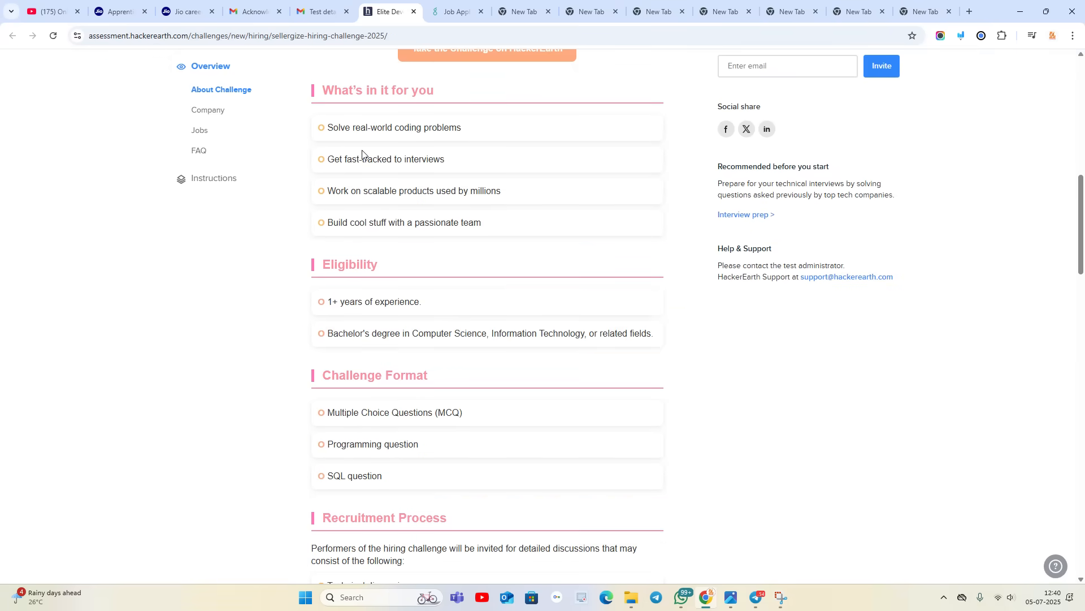
mouse_move(488, 140)
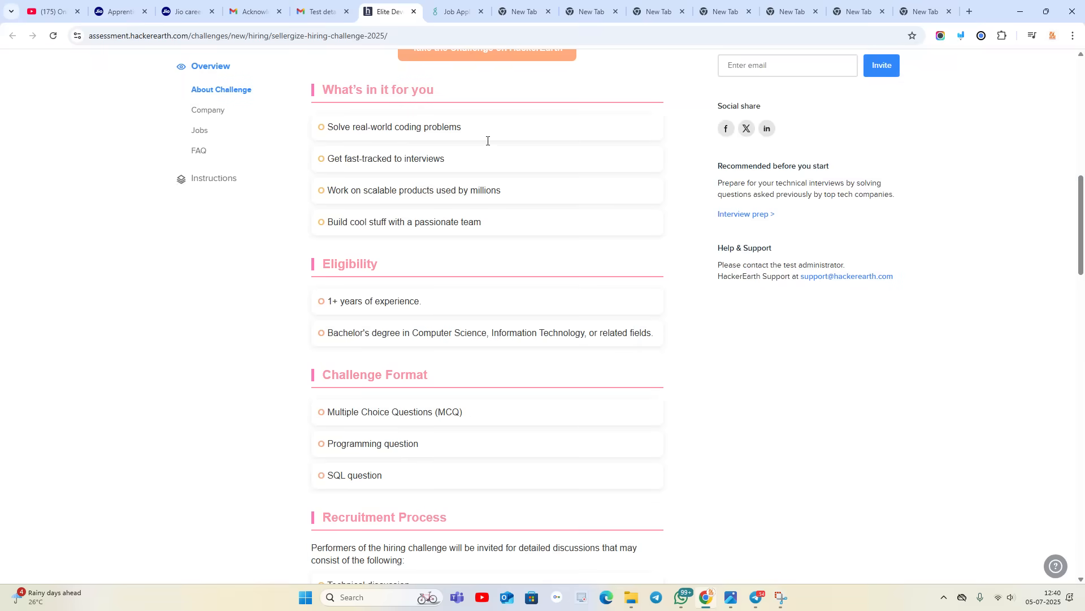
Step: Highlight the Multiple Choice Questions format item and reach the Jobs section's Software Developer role in Mumbai
double_click(391, 411)
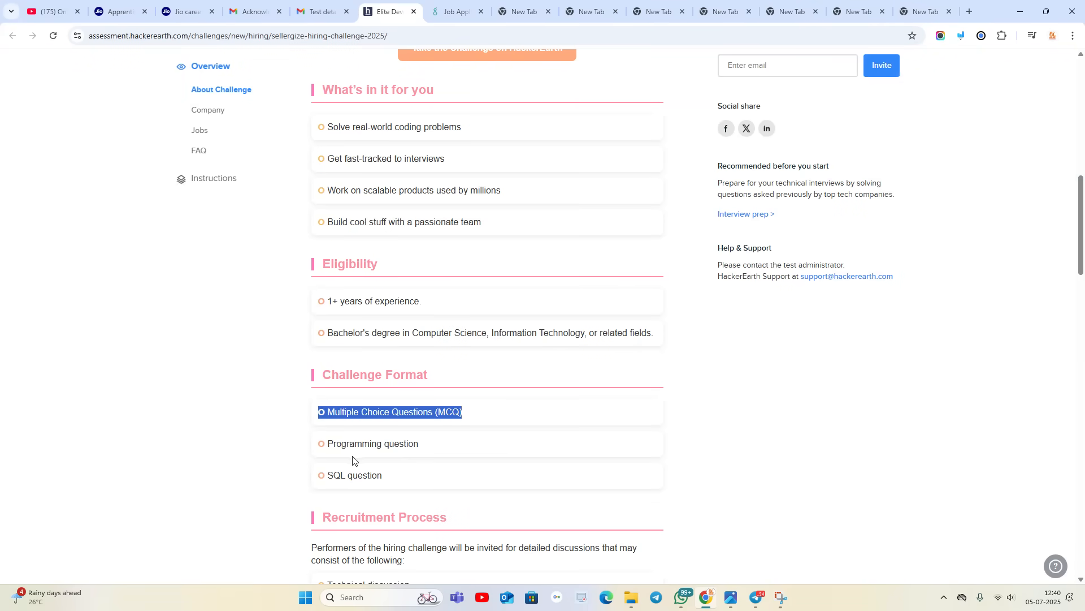
scroll(down, 3)
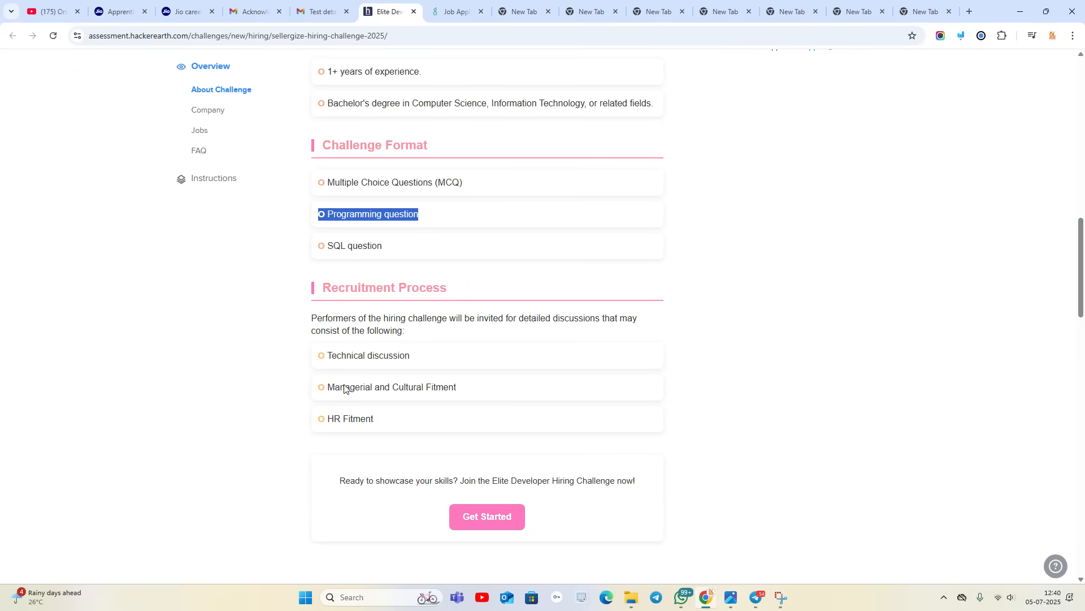
scroll(down, 3)
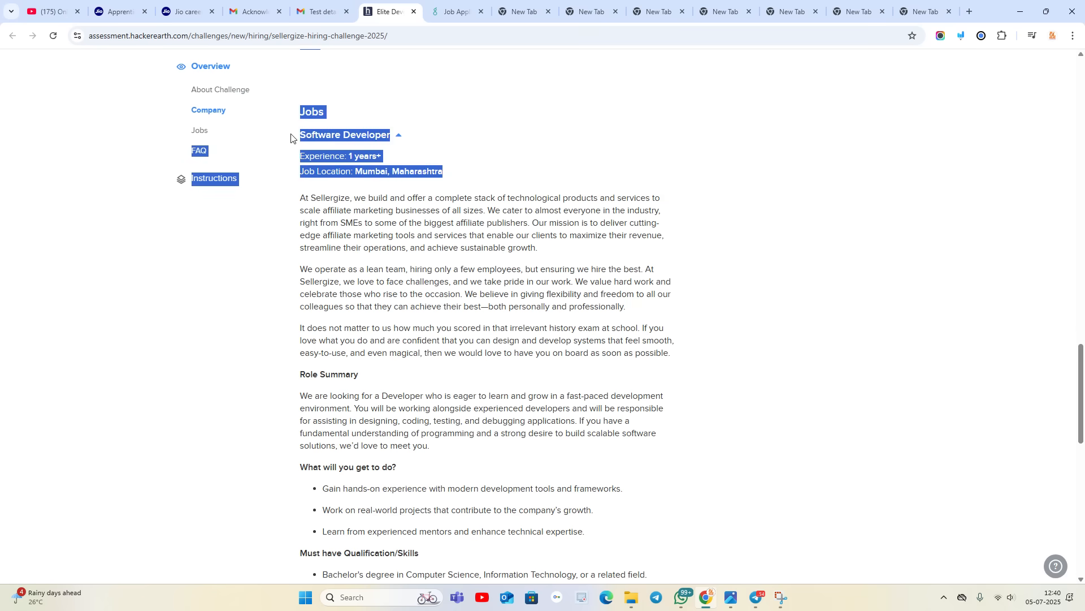
Step: Review the Software Developer must-have skills, return to the banner, then switch to New Relic's Java Full Stack posting
scroll(down, 3)
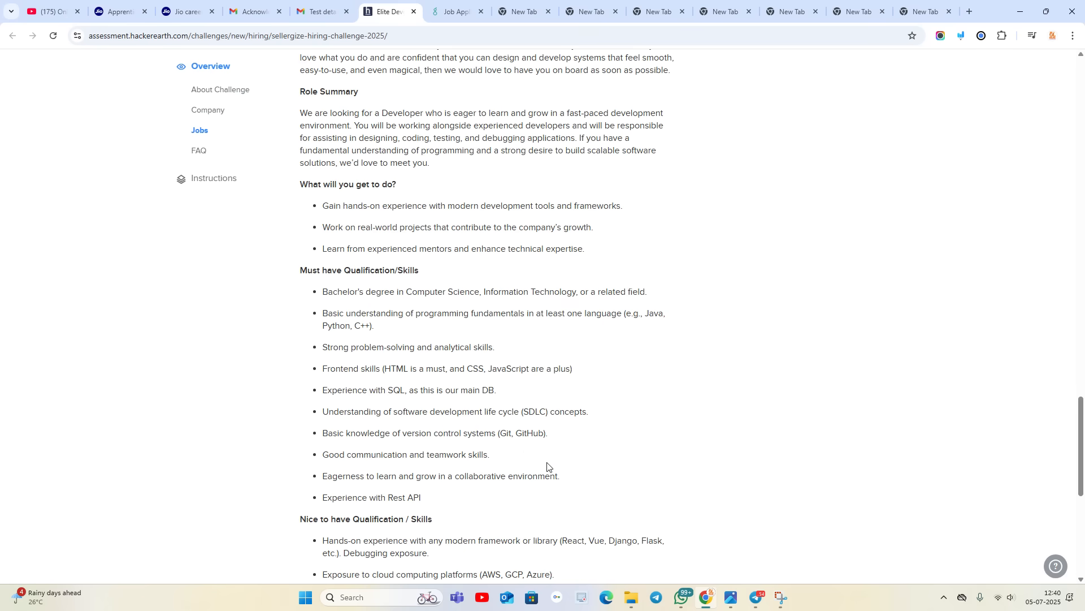
scroll(up, 3)
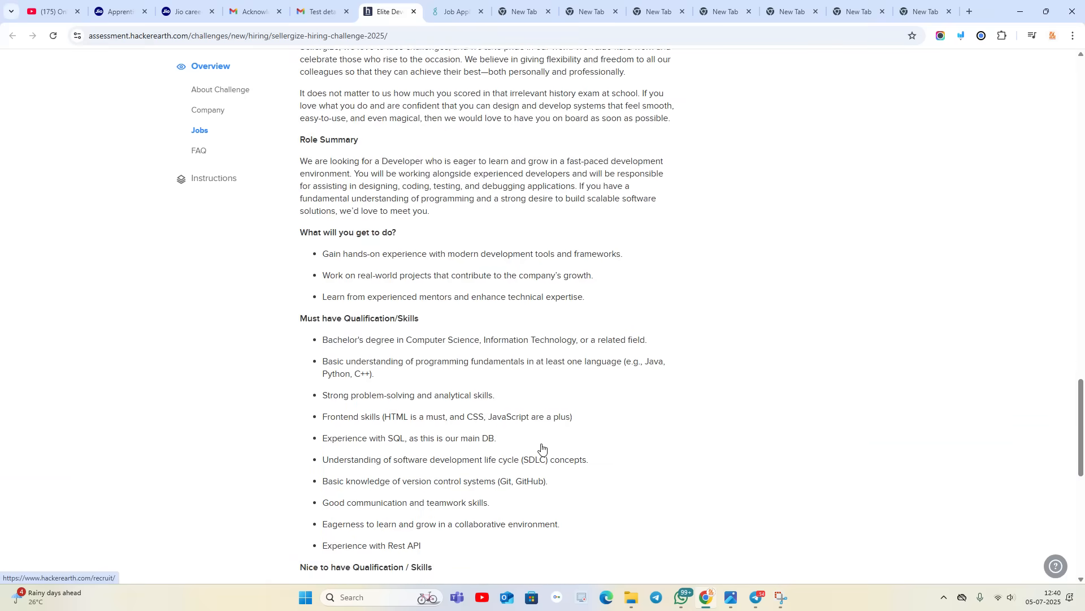
scroll(up, 3)
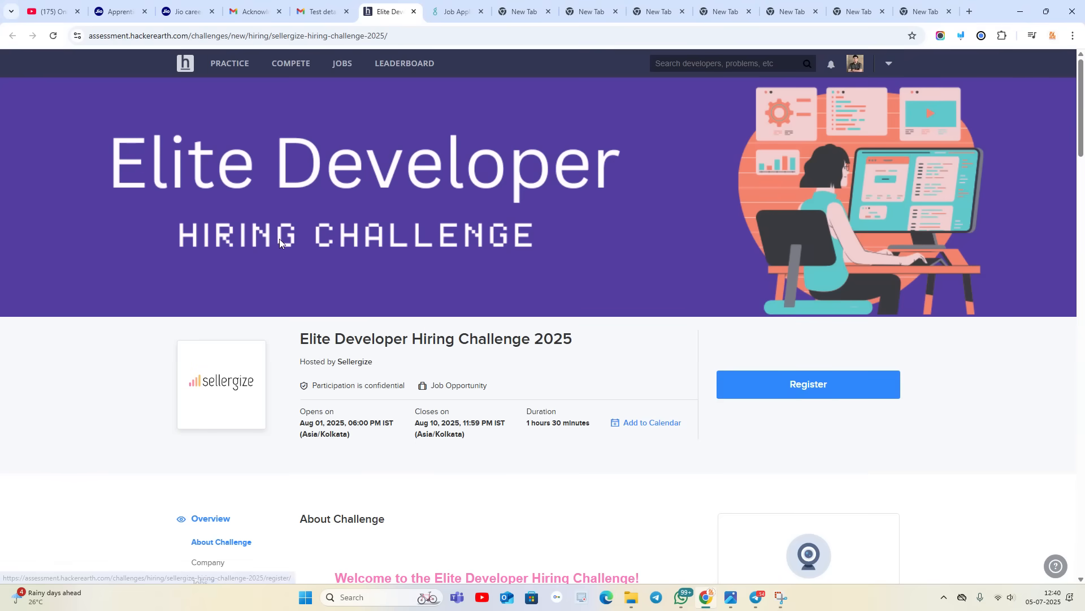
mouse_move(280, 248)
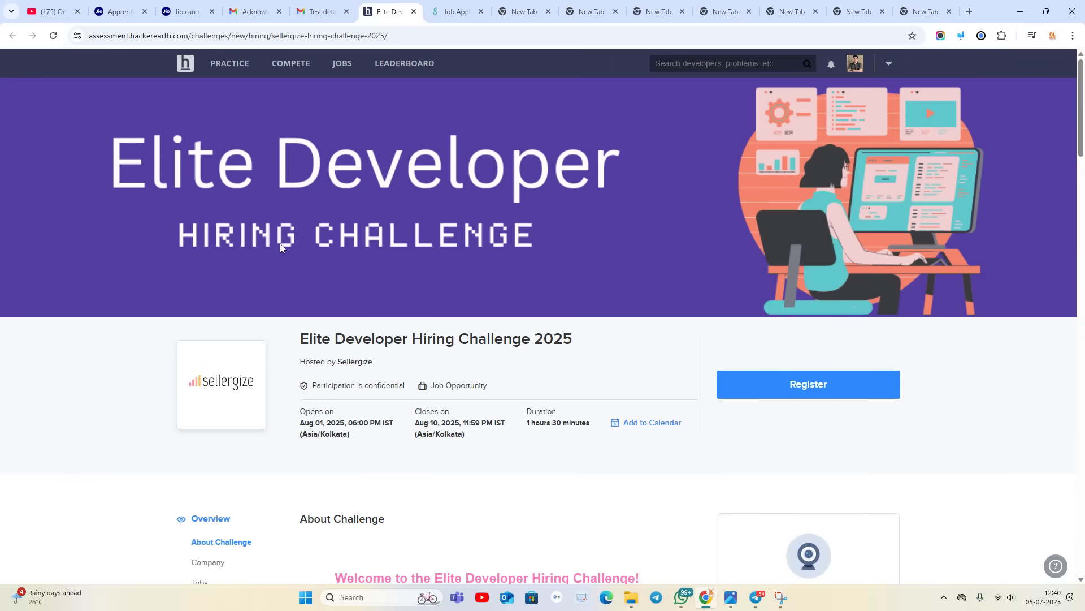
click(454, 11)
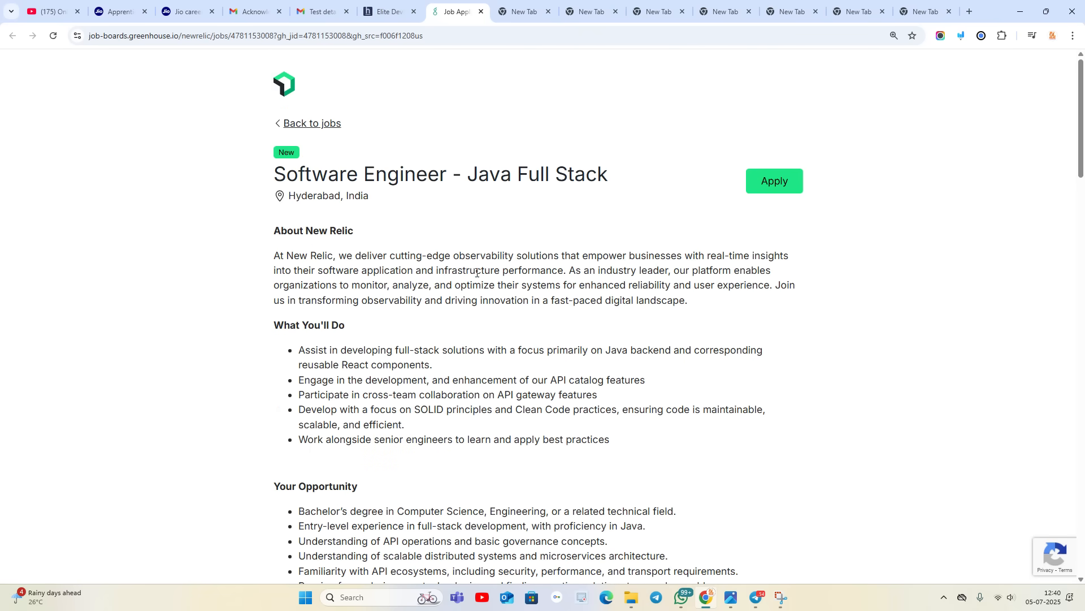
Step: Scroll New Relic's Software Engineer - Java Full Stack posting down to its application form
scroll(down, 3)
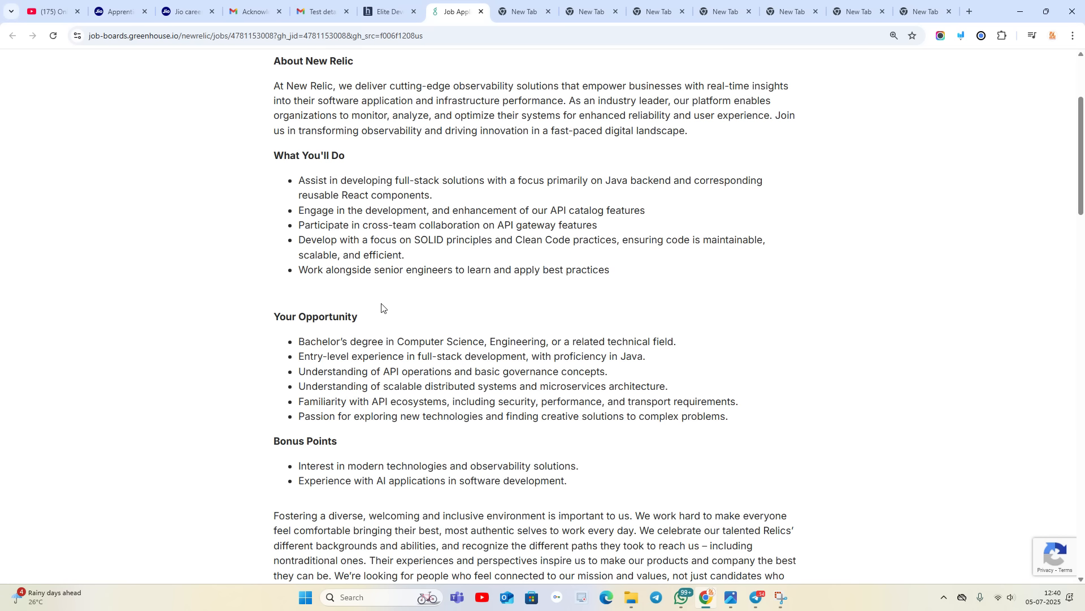
mouse_move(567, 328)
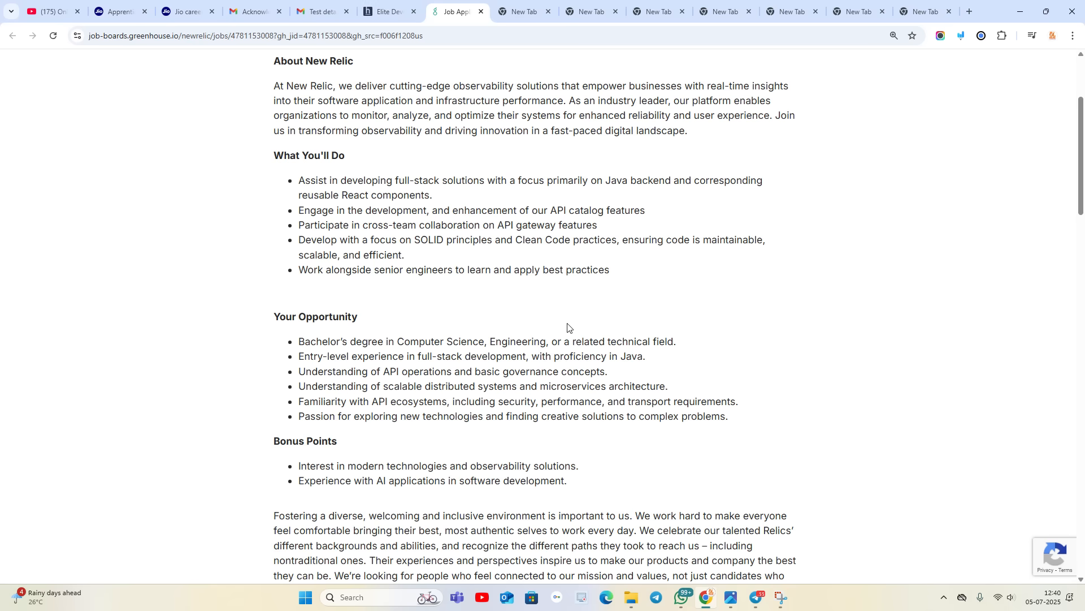
scroll(down, 3)
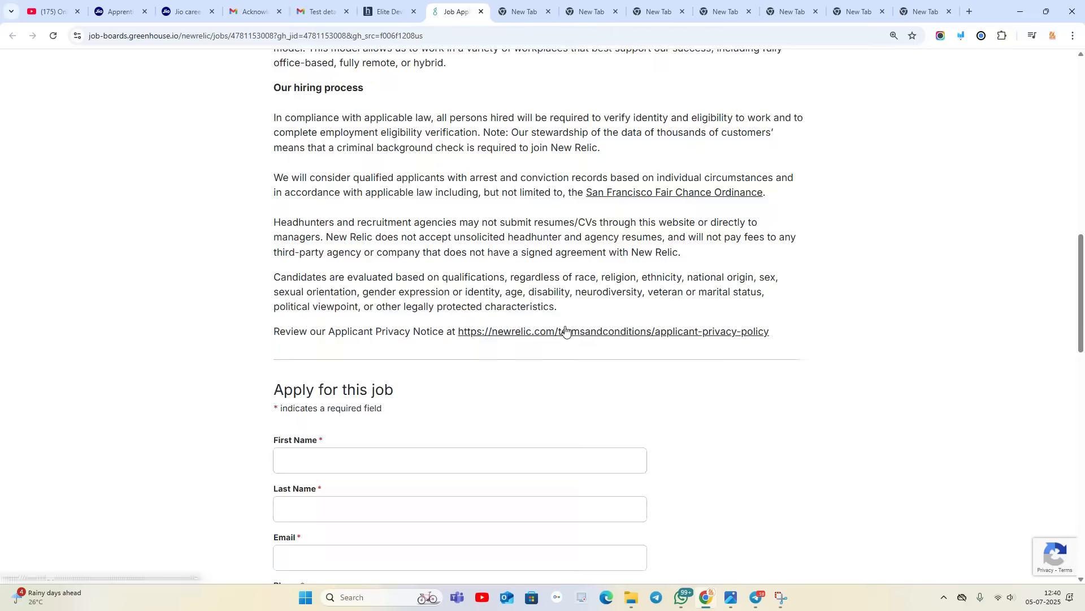
scroll(up, 3)
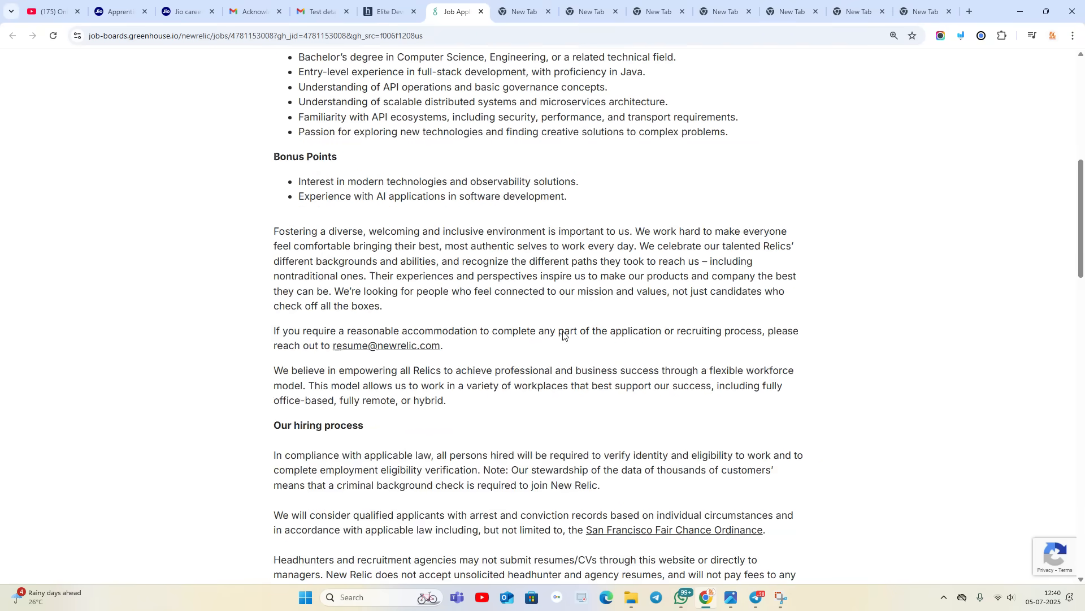
Step: Revisit the Sellergize challenge and Jio Apprentice tabs, then bring up the hiring thumbnail in Windows Photos
click(385, 12)
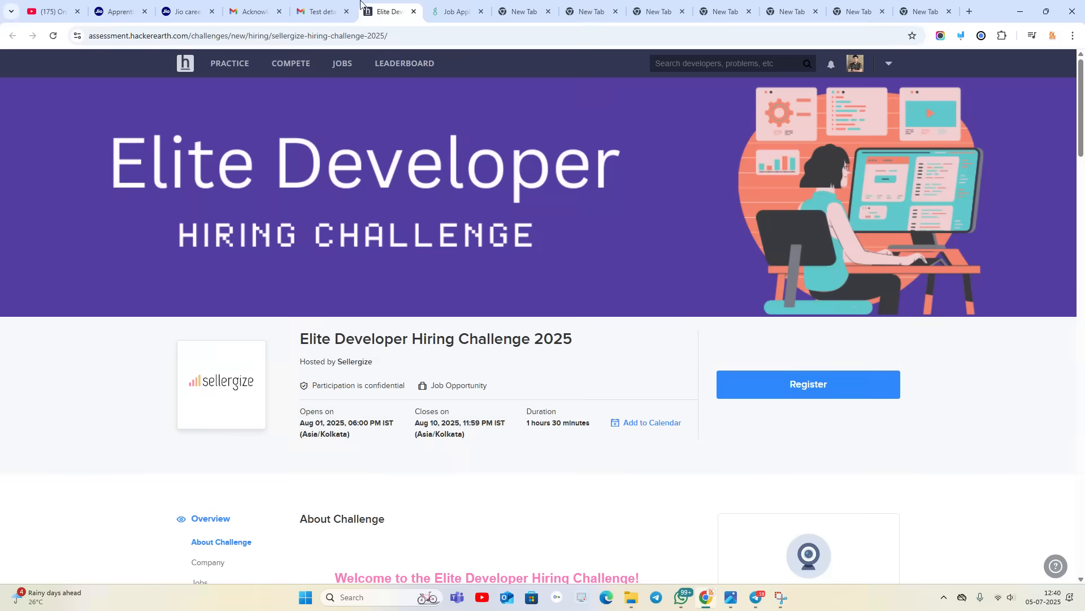
click(119, 12)
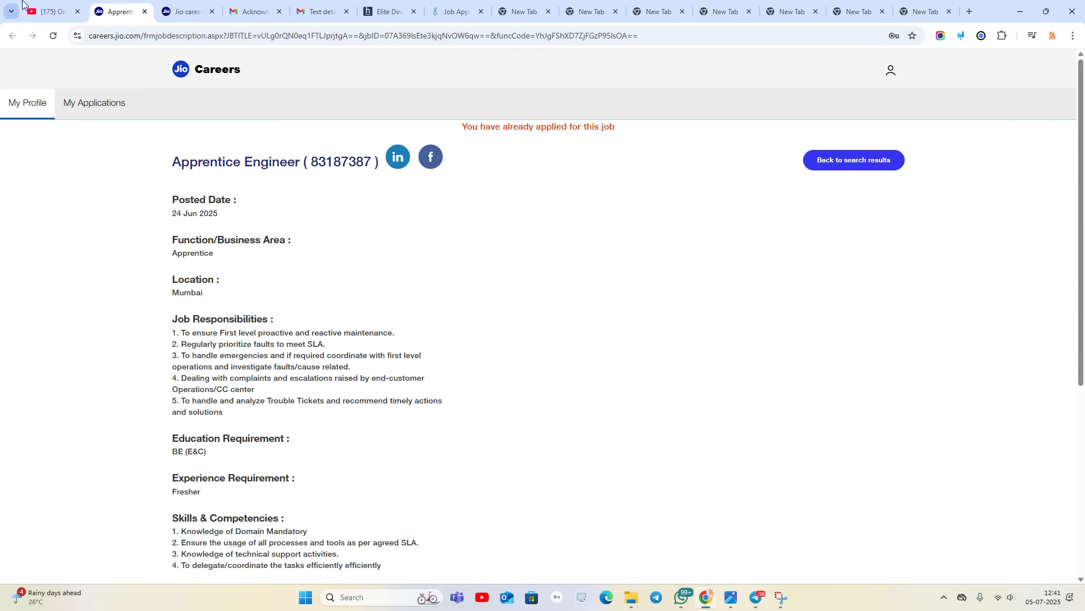
click(729, 600)
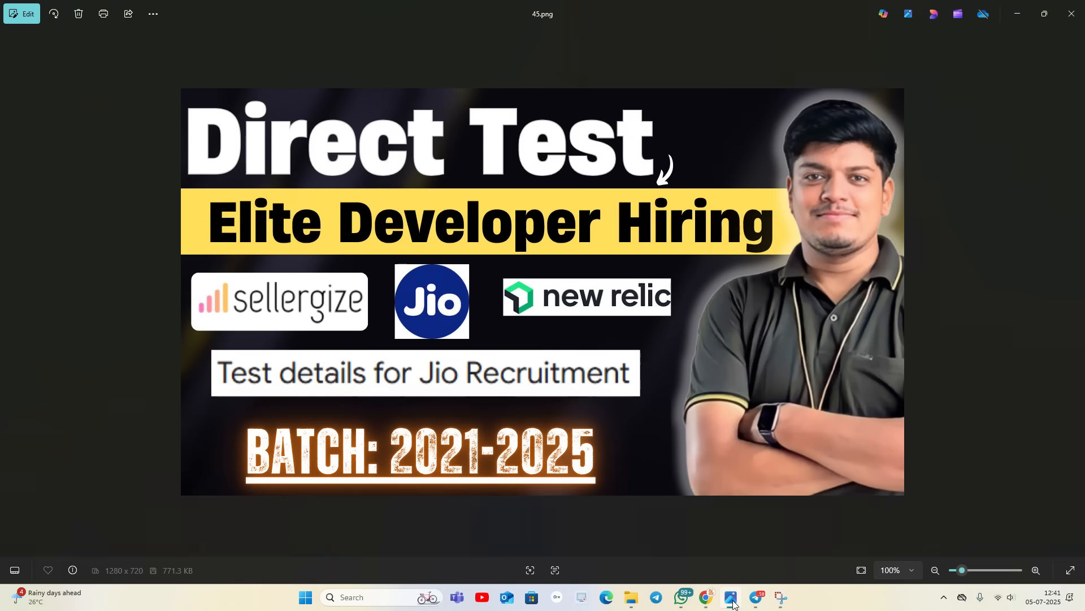